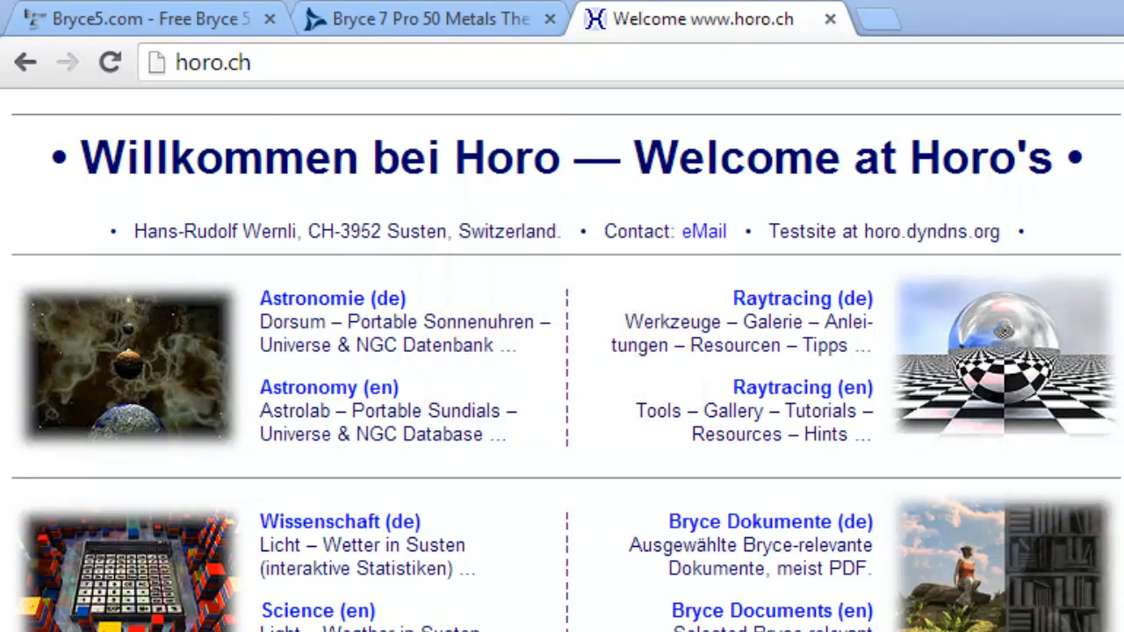
mouse_move(825, 430)
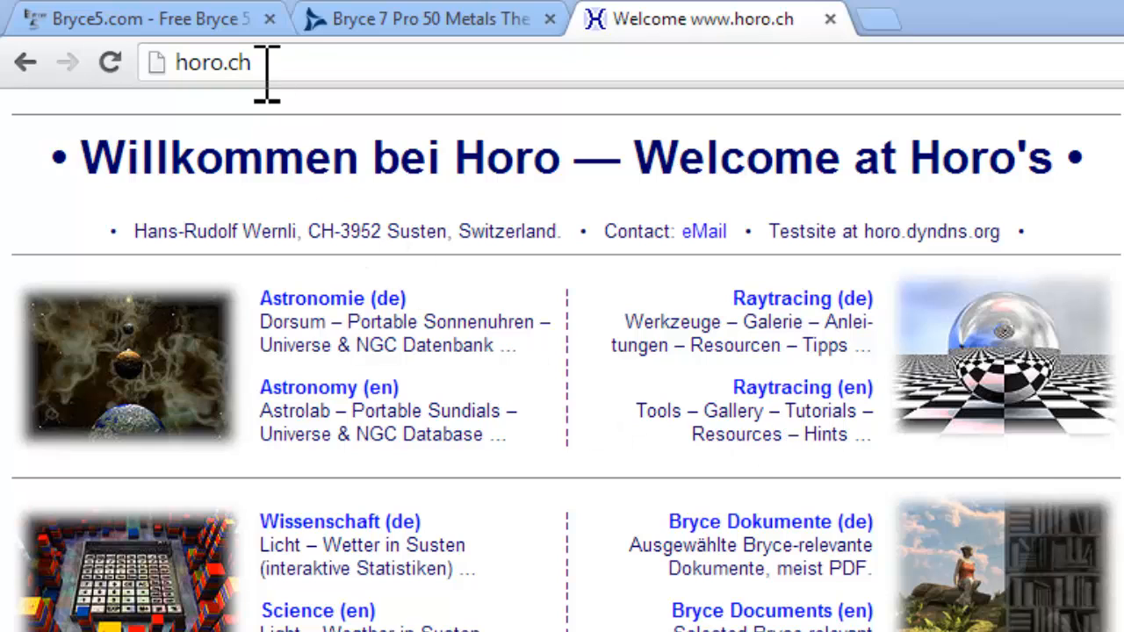
Browse horo.ch's English Raytracing section to its tools list, then return to the DAZ 3D tab.
click(801, 388)
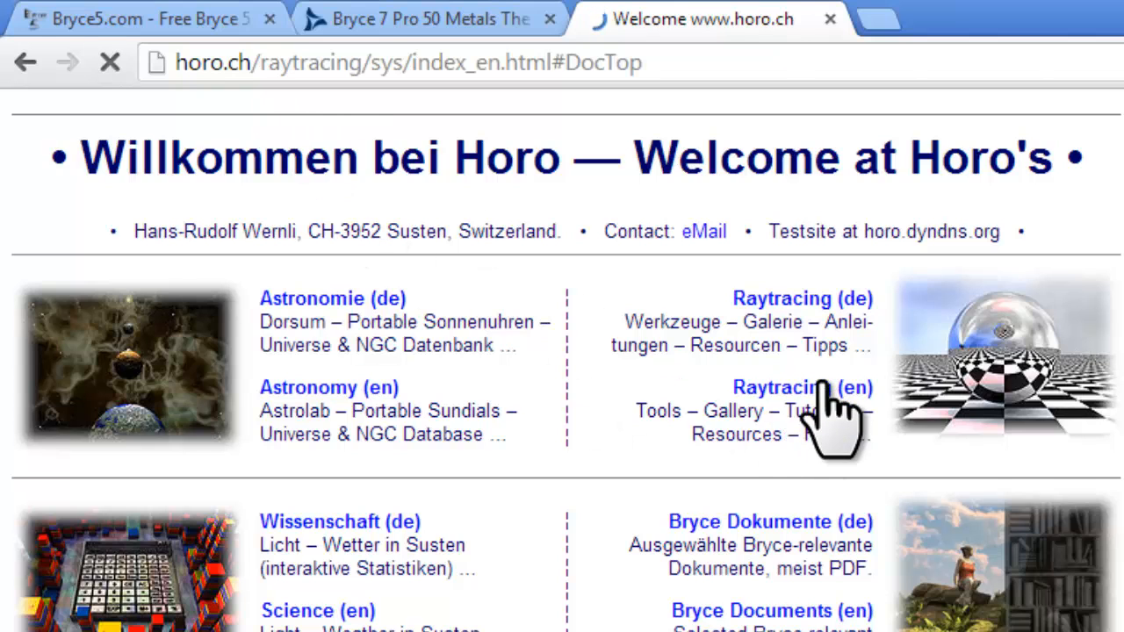
click(801, 389)
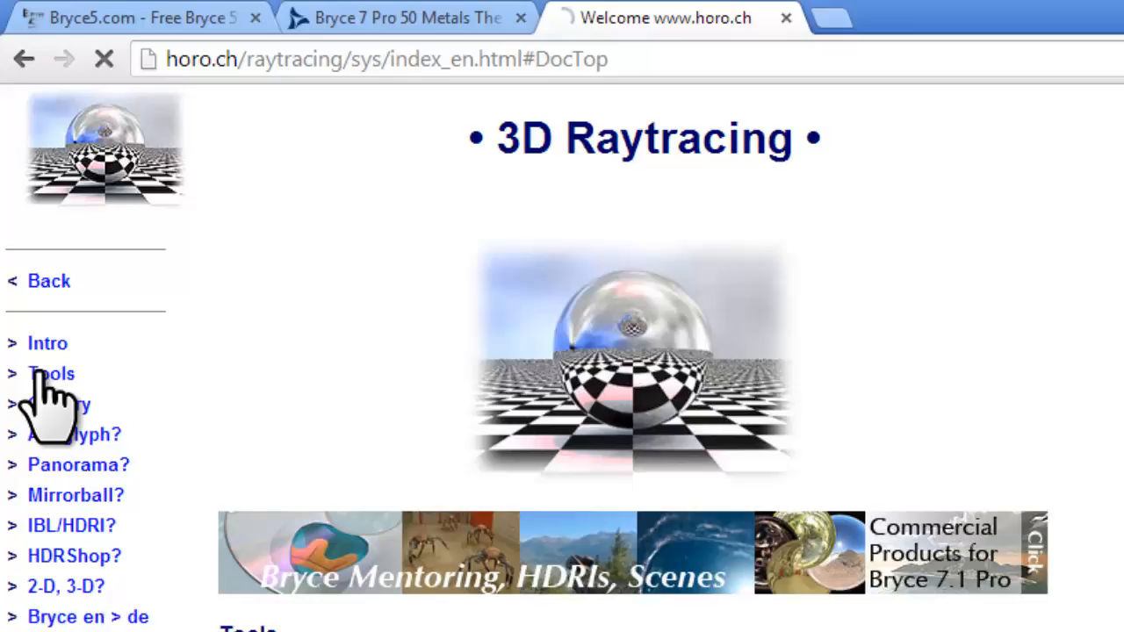
click(51, 372)
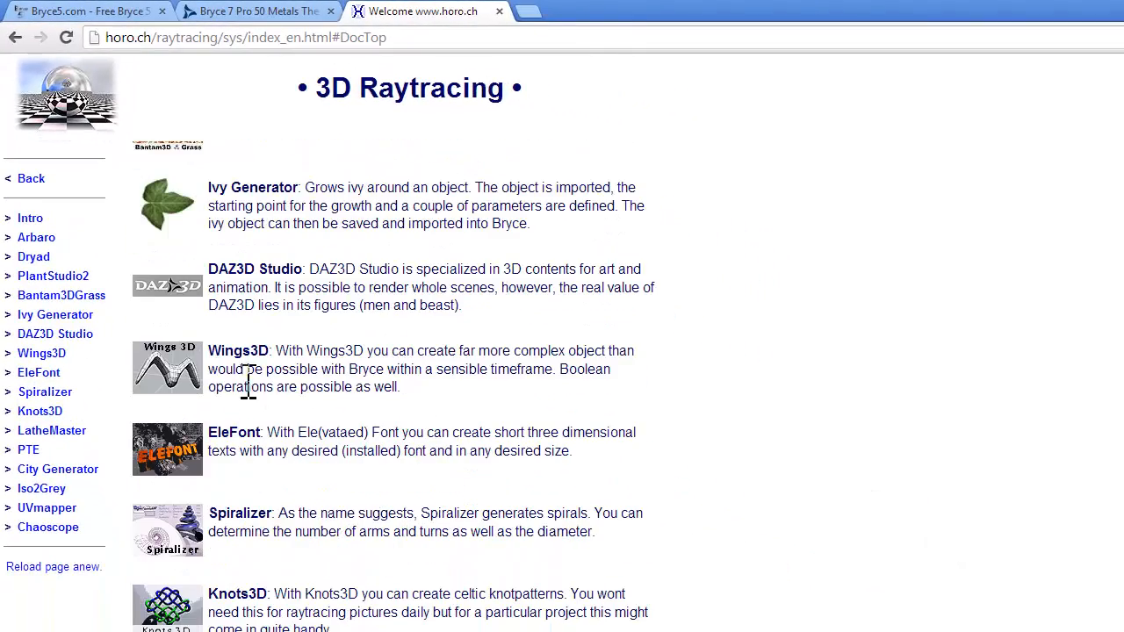
scroll(down, 3)
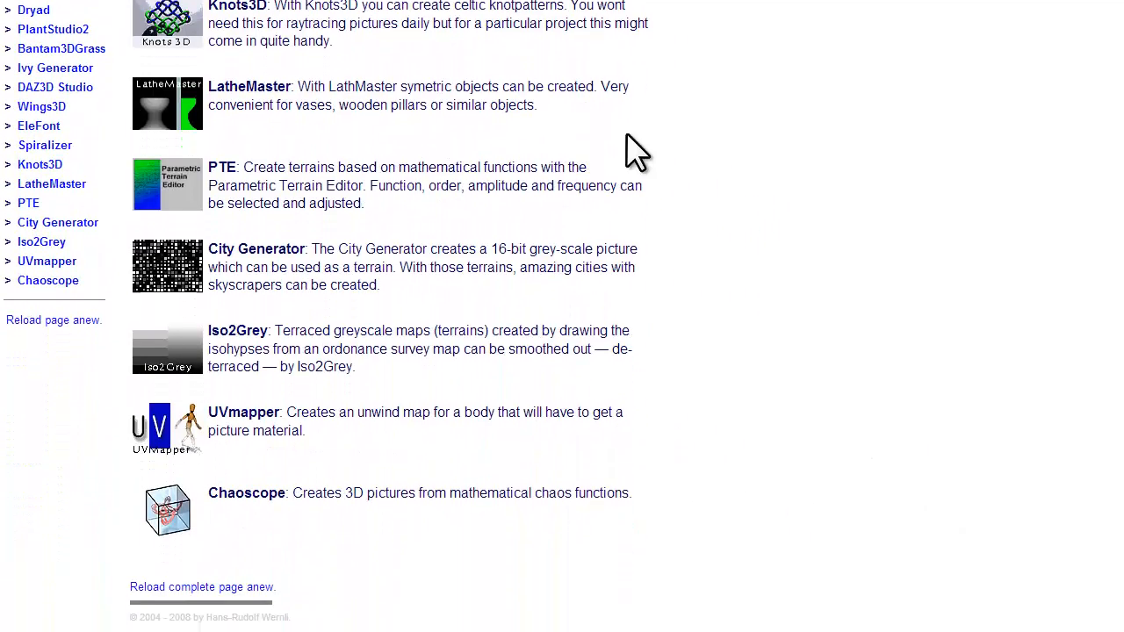
mouse_move(265, 430)
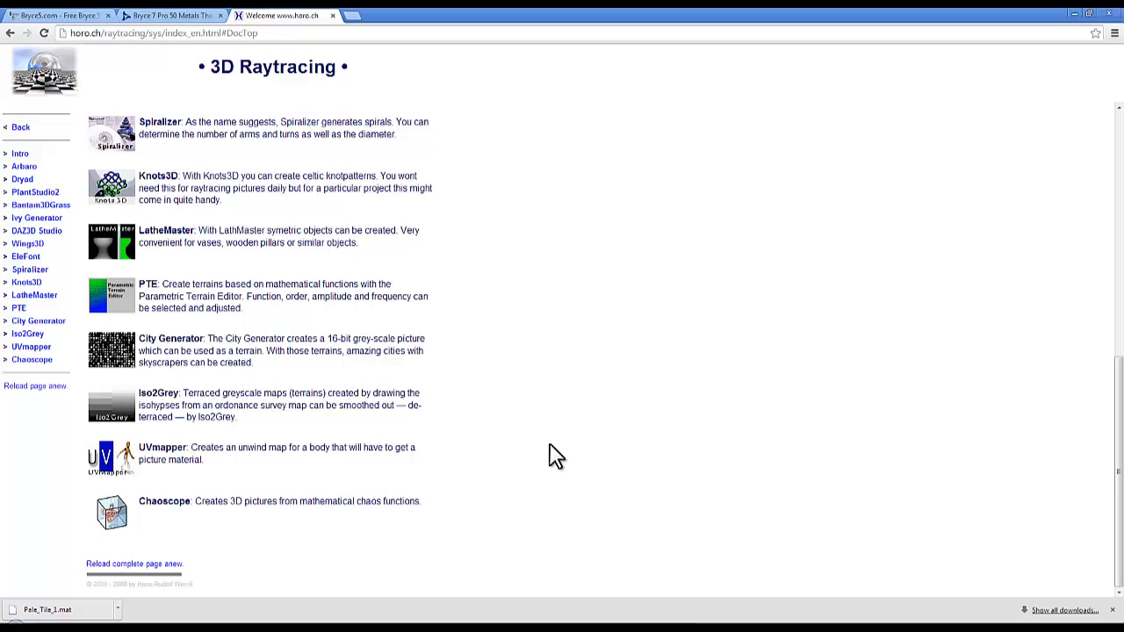
mouse_move(539, 423)
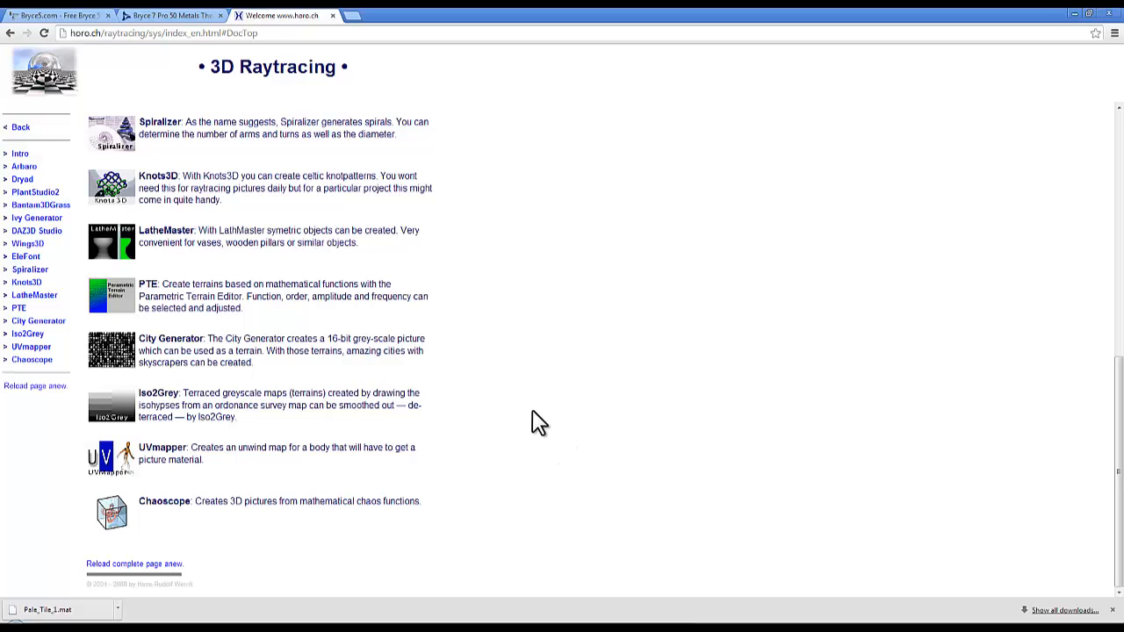
mouse_move(175, 154)
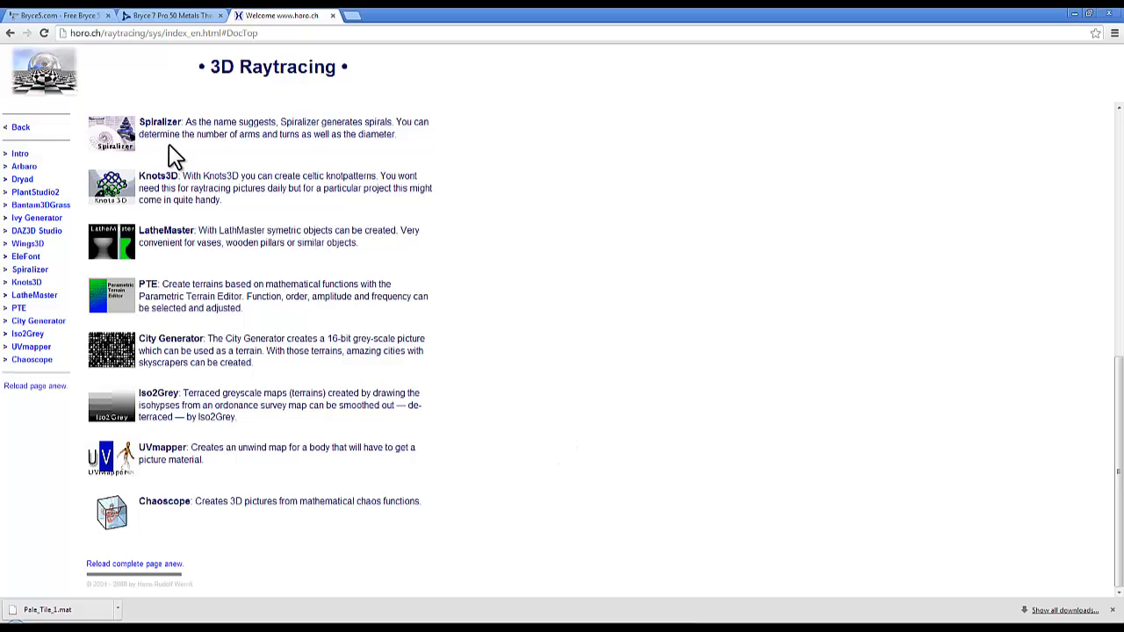
click(167, 14)
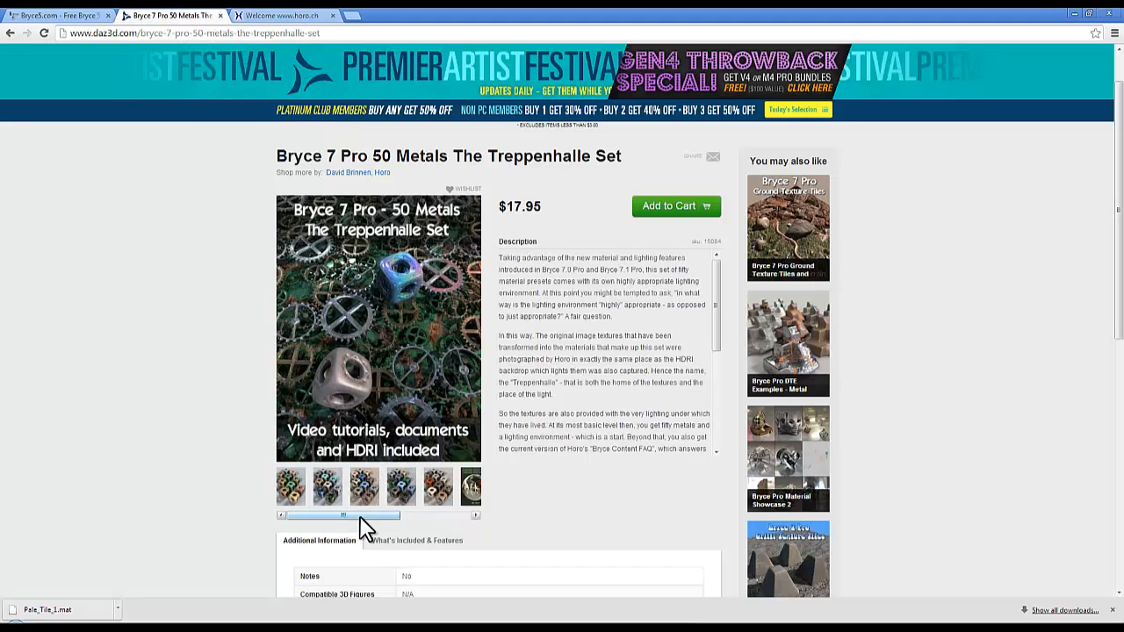
View the preview thumbnails of the Bryce 7 Pro 50 Metals Treppenhalle Set.
click(476, 516)
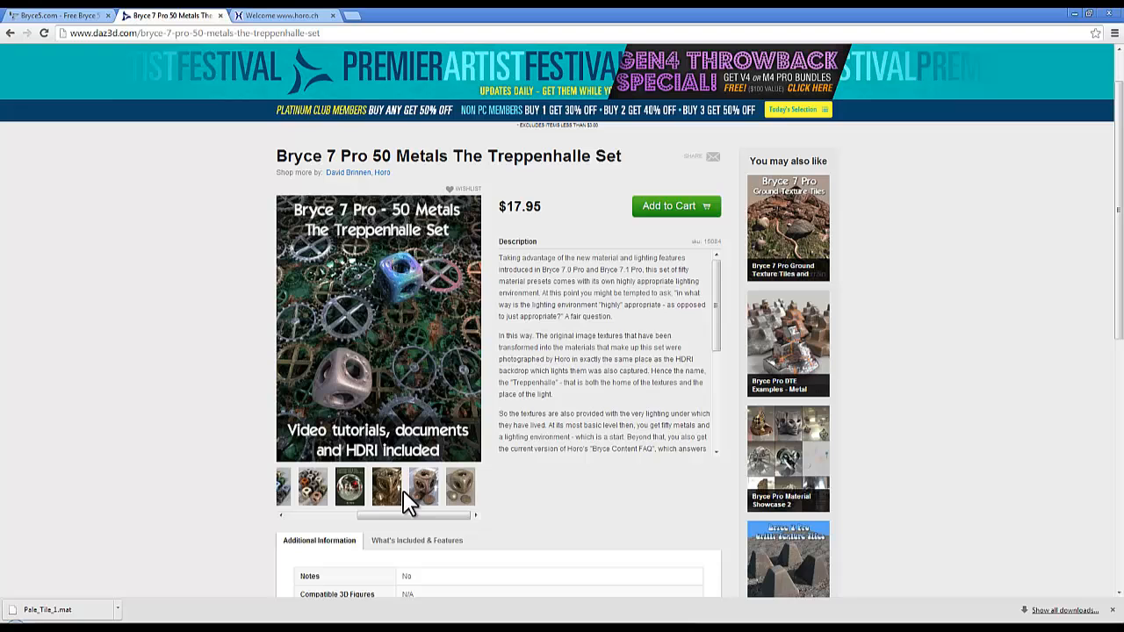
click(421, 488)
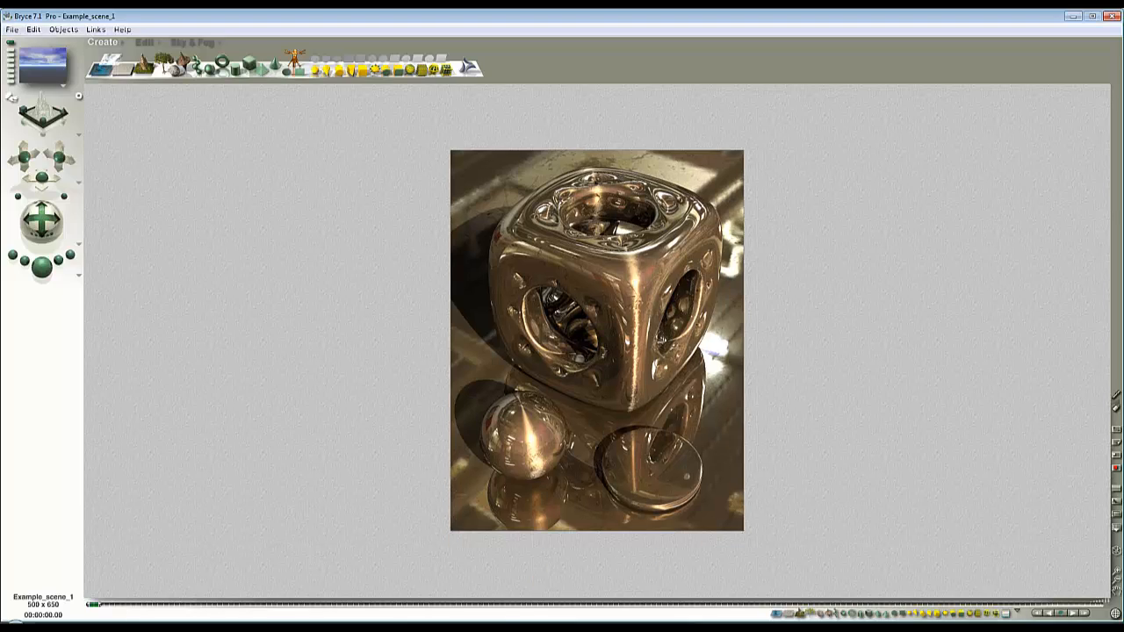
mouse_move(402, 309)
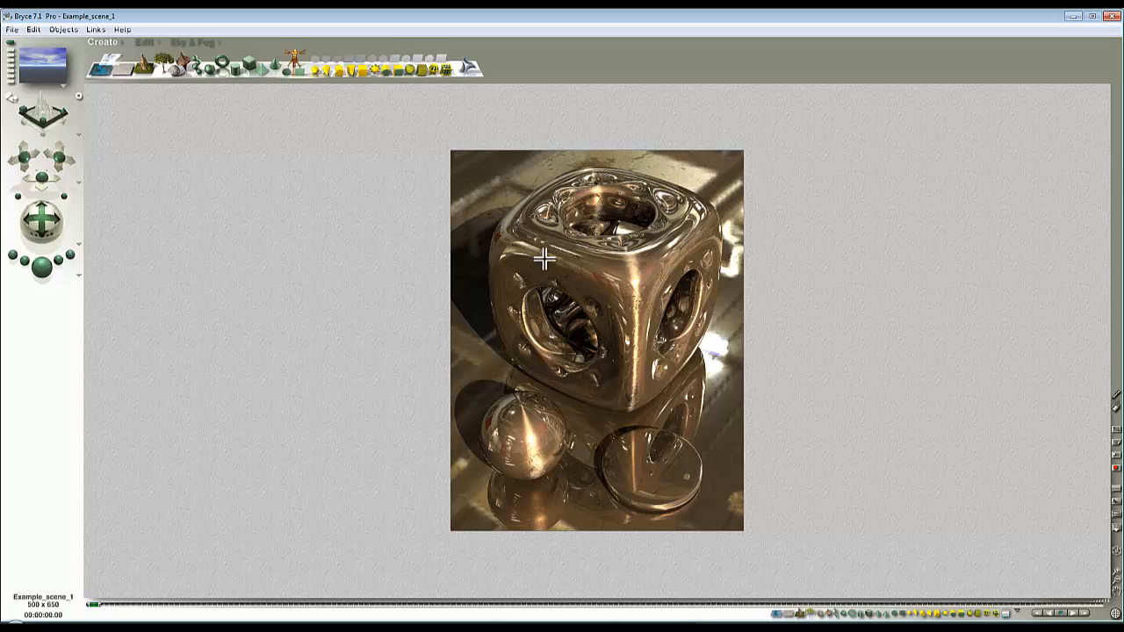
mouse_move(623, 295)
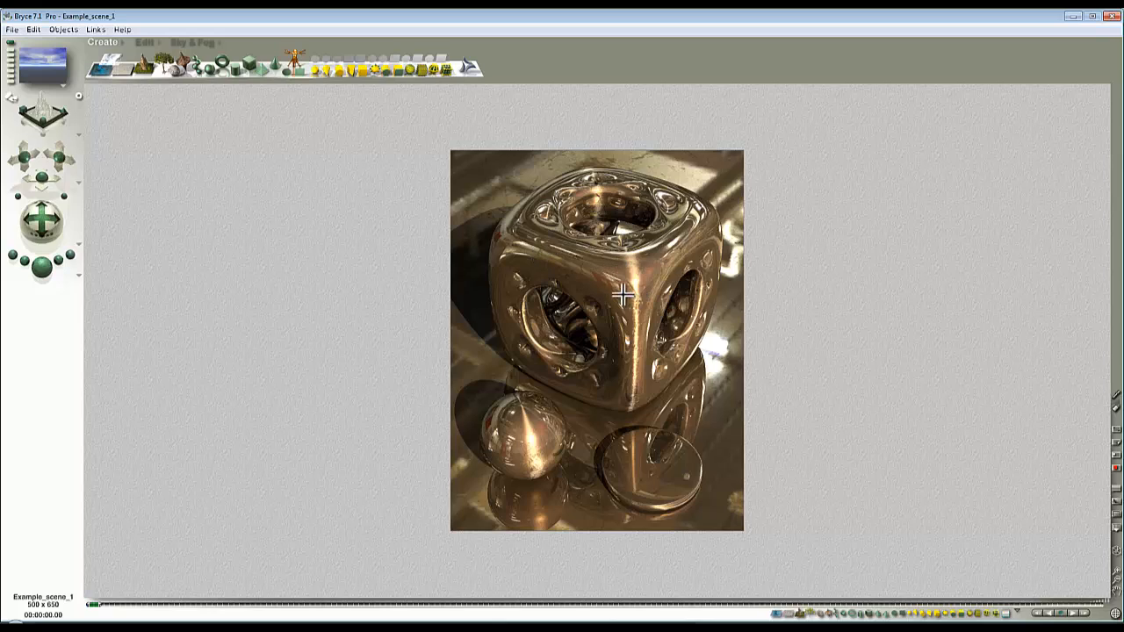
mouse_move(606, 292)
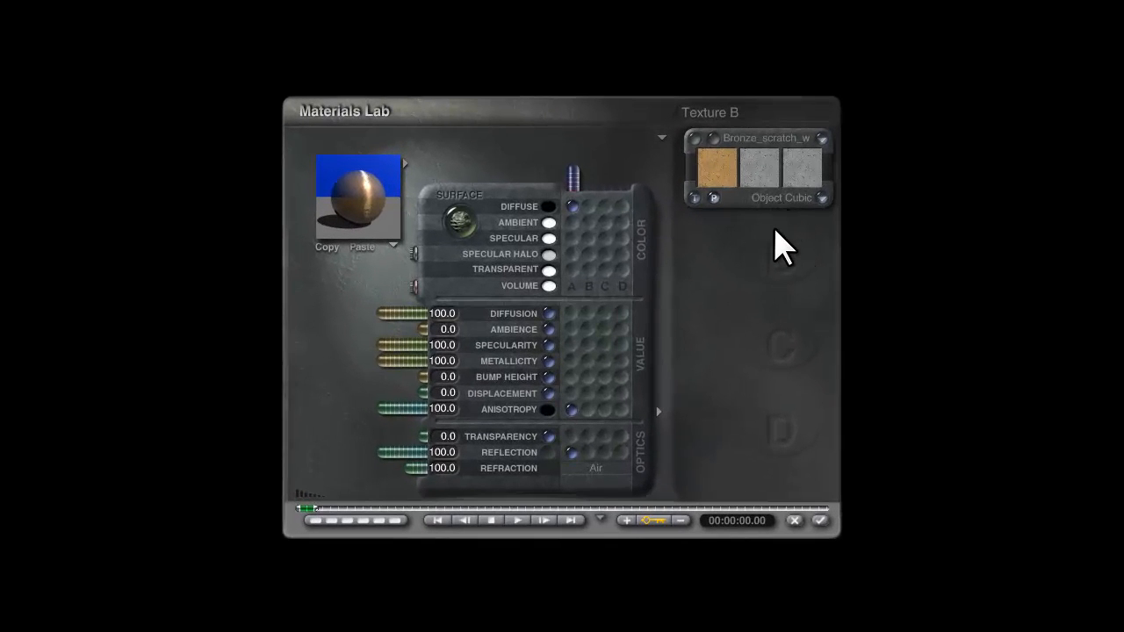
Preview the bronze material on a cube and inspect its Object Cubic texture mapping mode.
click(713, 165)
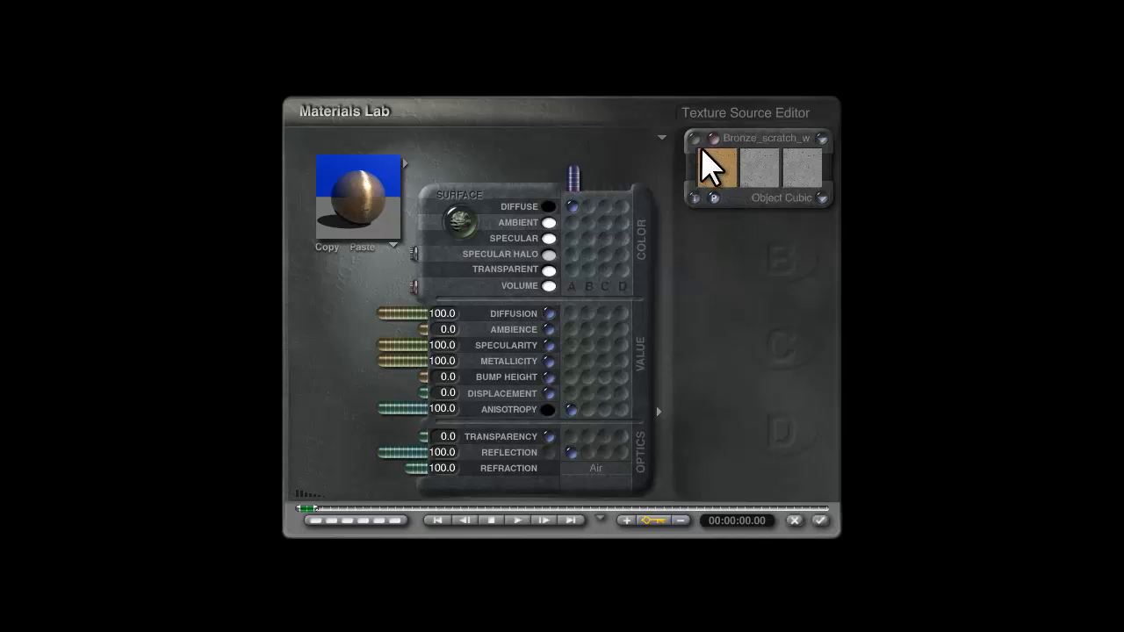
click(716, 165)
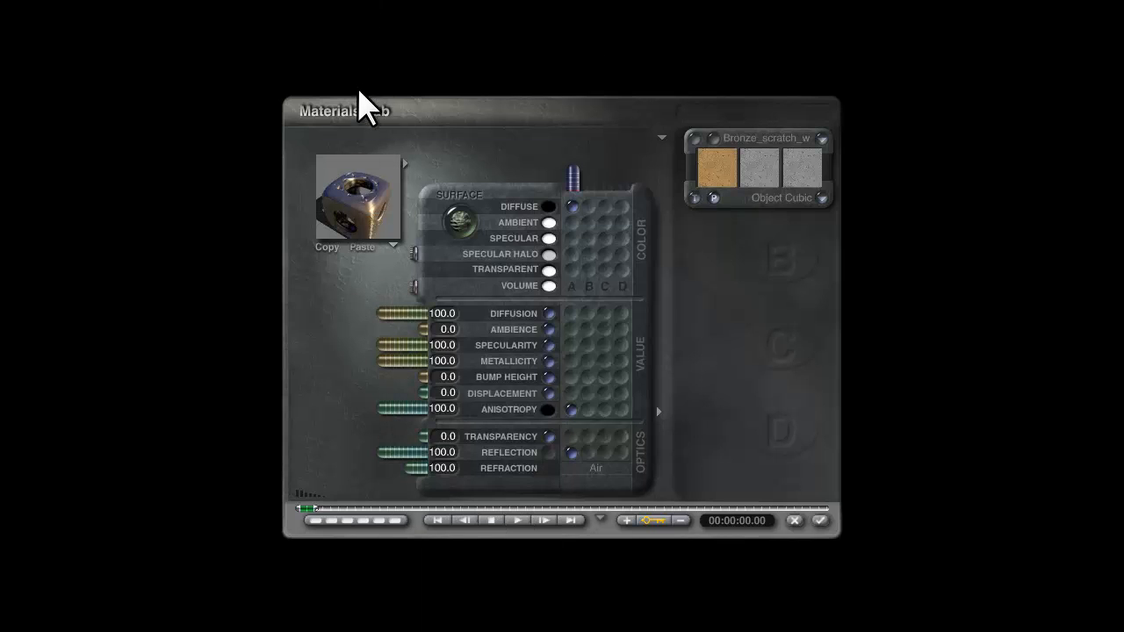
mouse_move(319, 267)
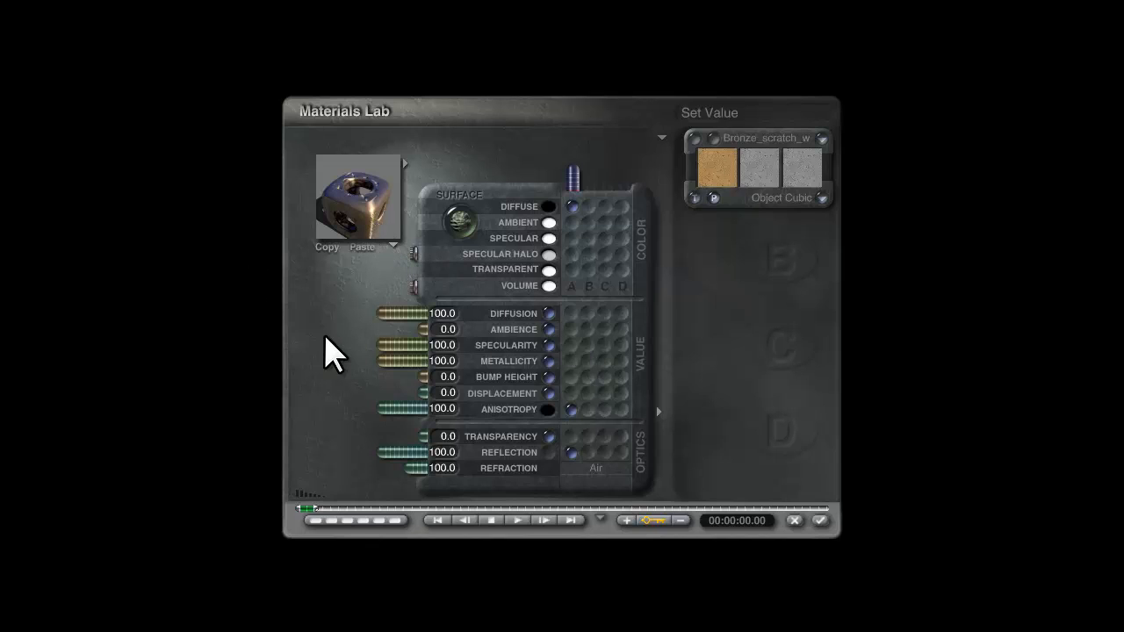
mouse_move(430, 249)
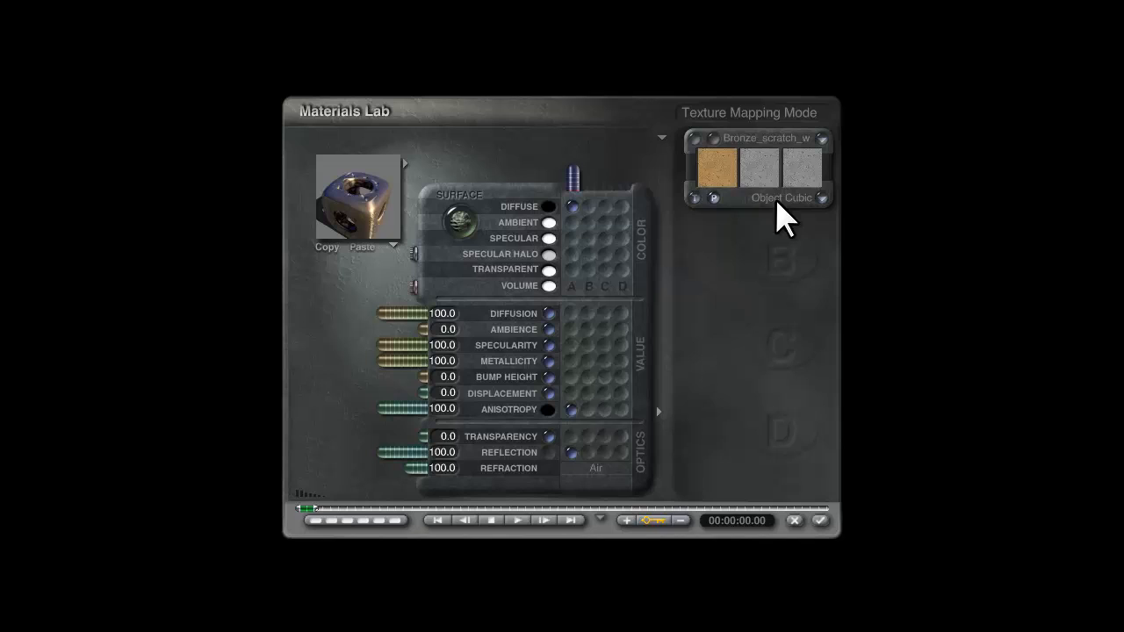
click(358, 195)
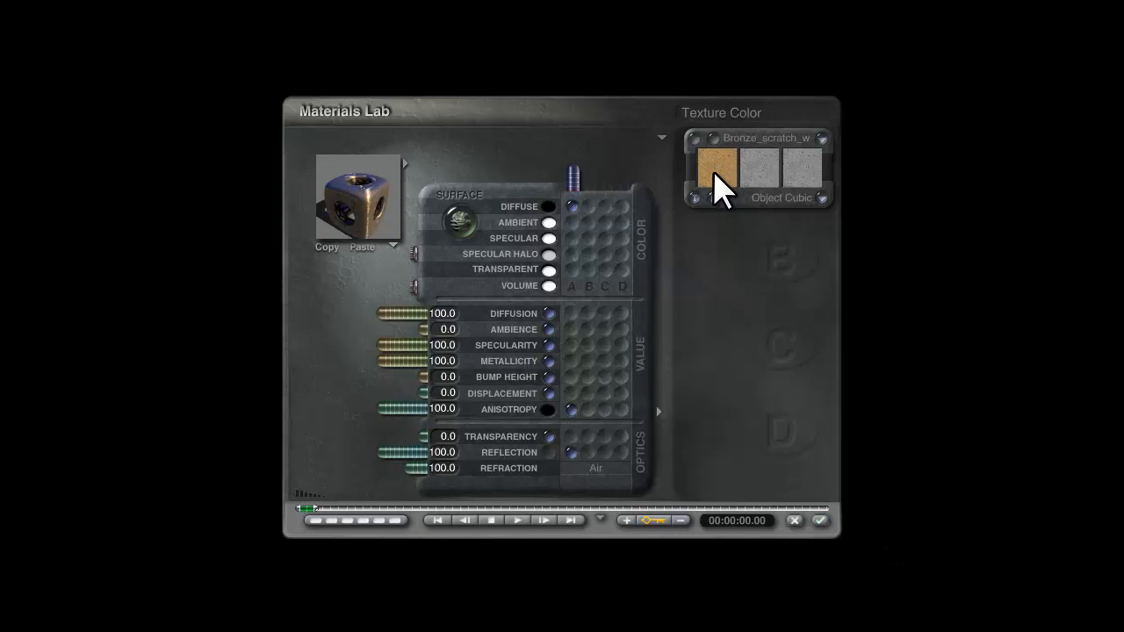
mouse_move(360, 202)
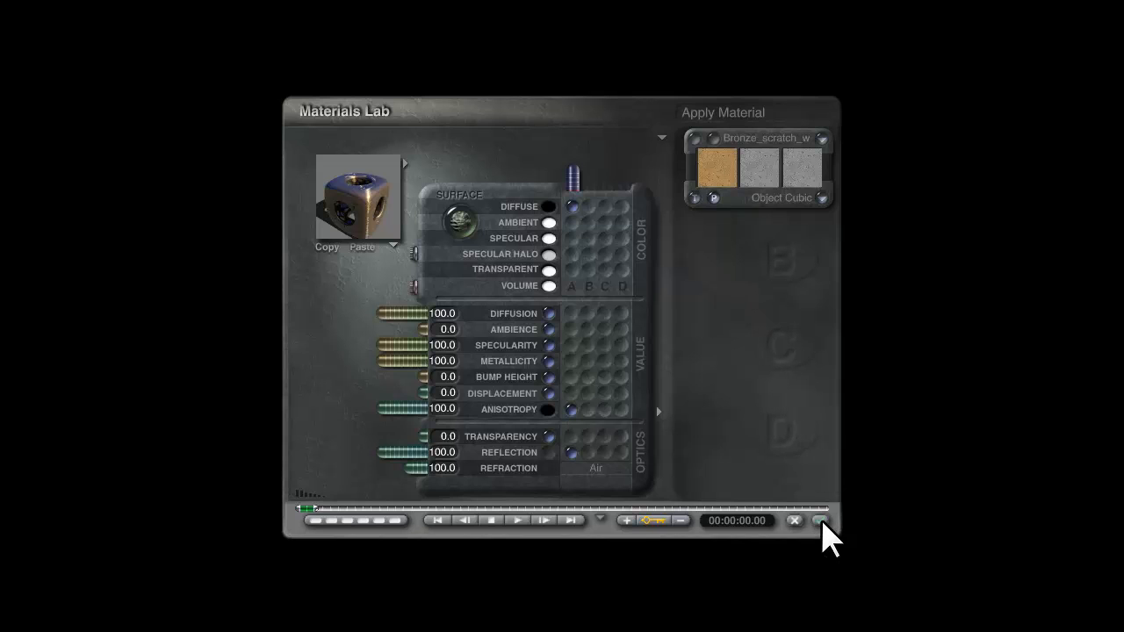
Apply the material to leave the Materials Lab and dismiss Chrome's enlarged product image.
click(793, 520)
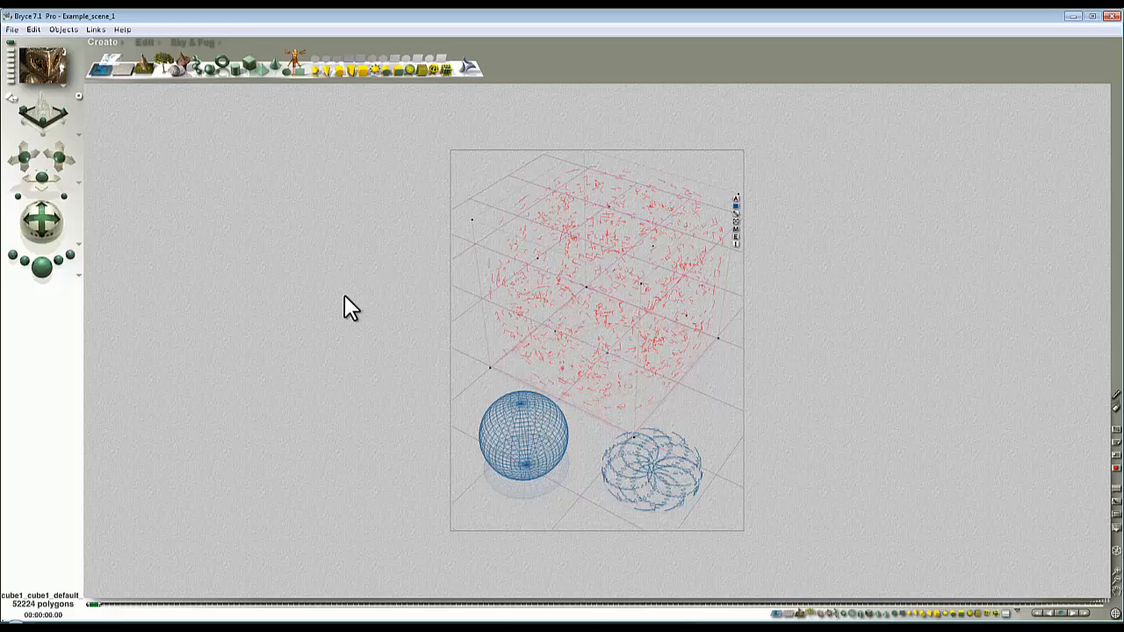
mouse_move(290, 336)
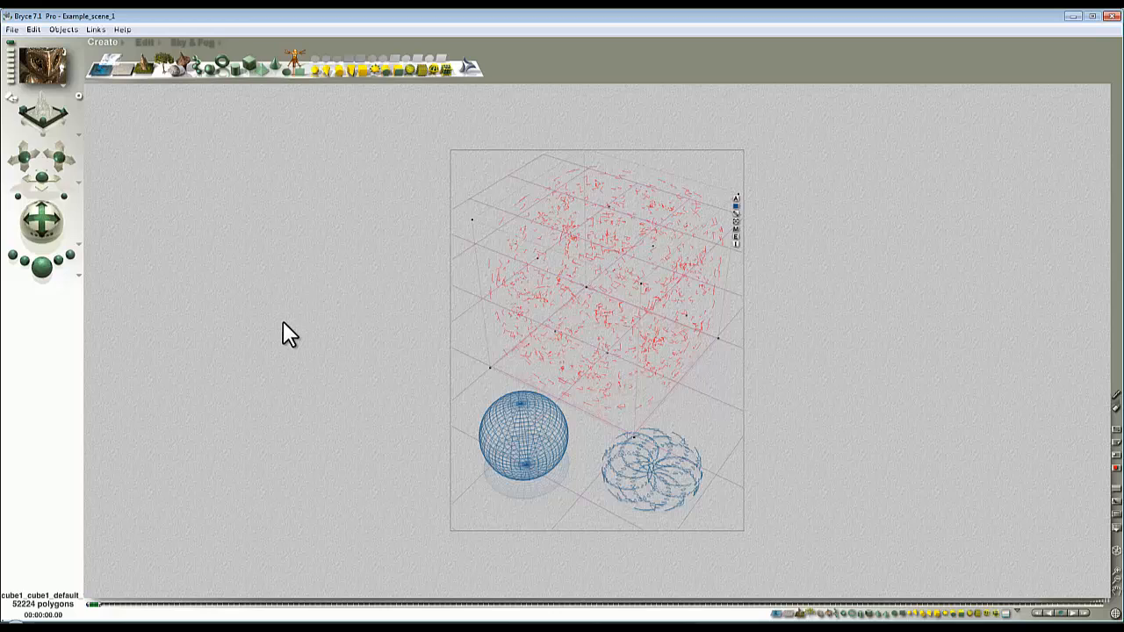
mouse_move(279, 502)
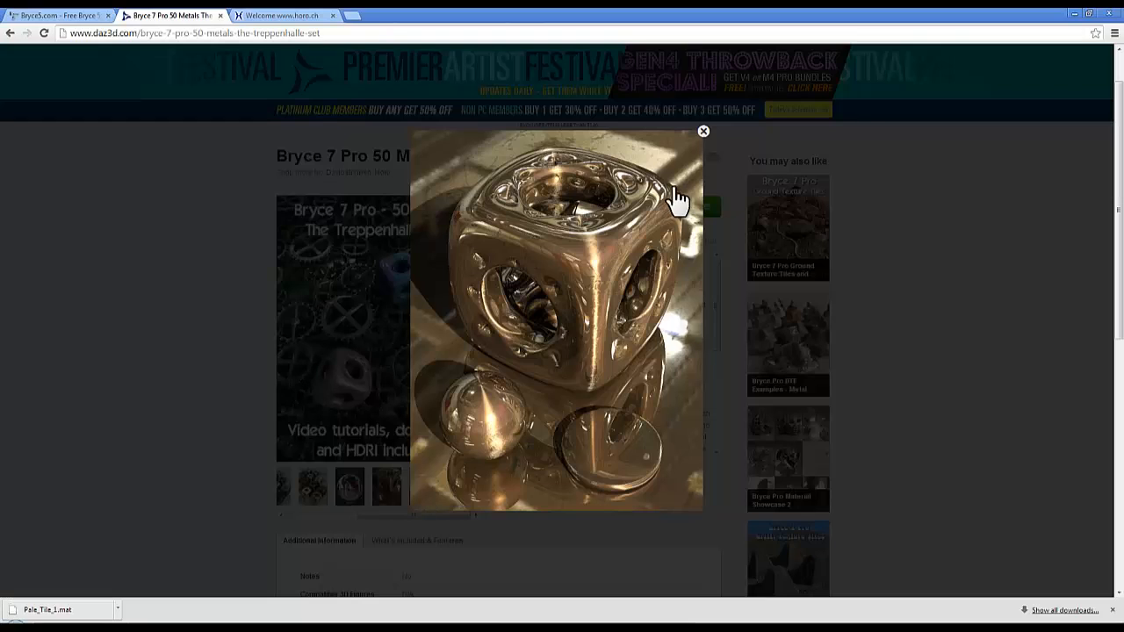
click(703, 130)
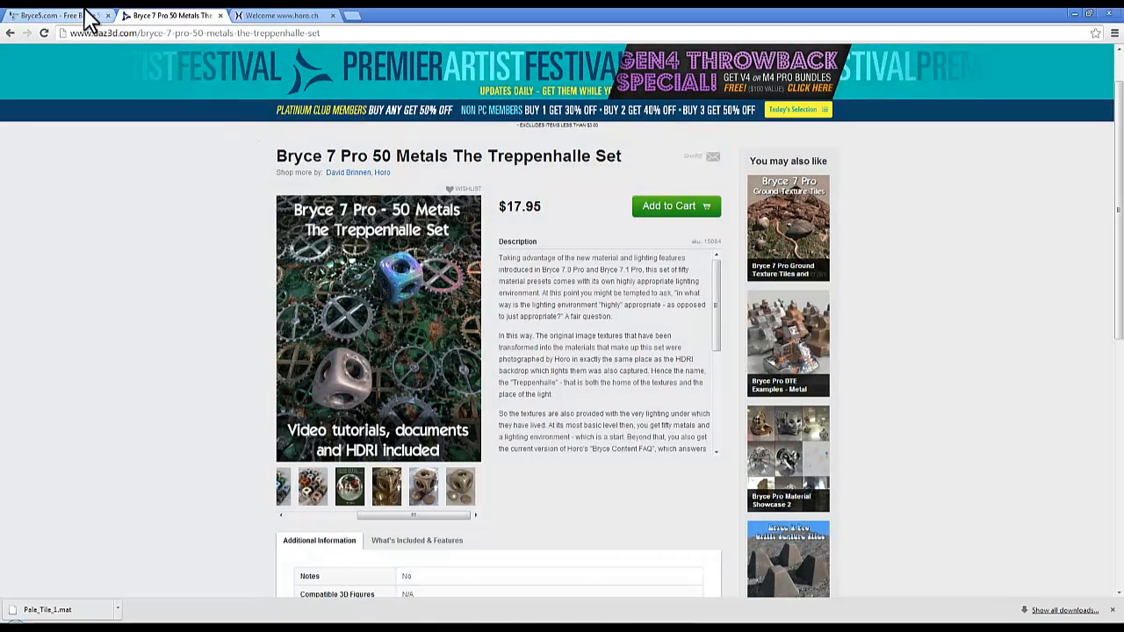
Browse the Bryce5.com Material X-Change (.MAT) gallery down to Pale Tile 1.
click(49, 14)
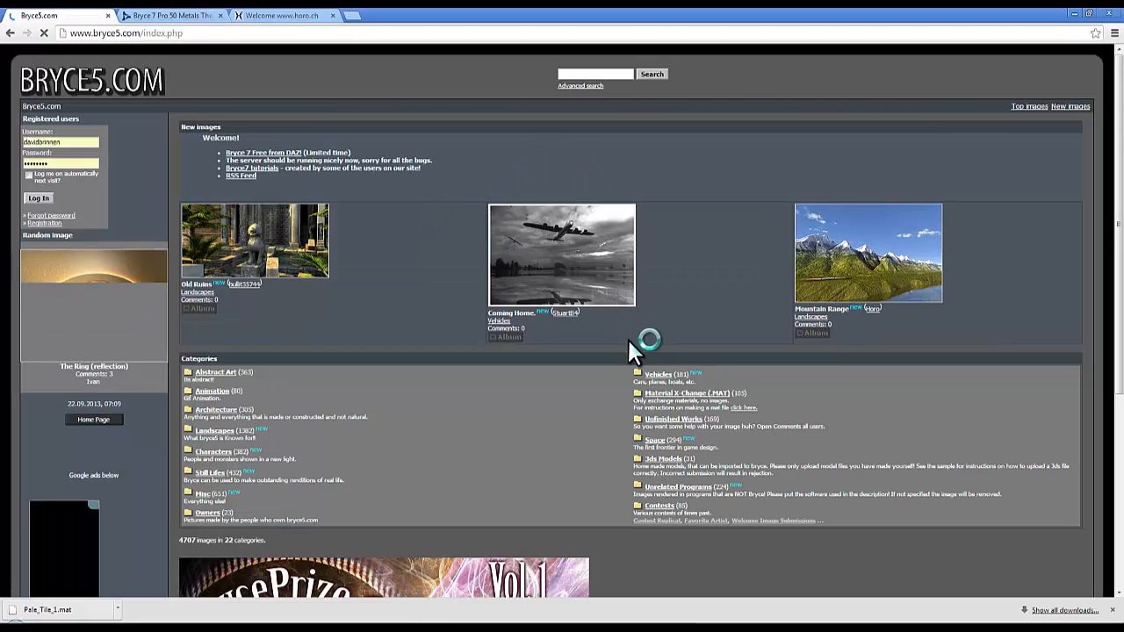
scroll(down, 3)
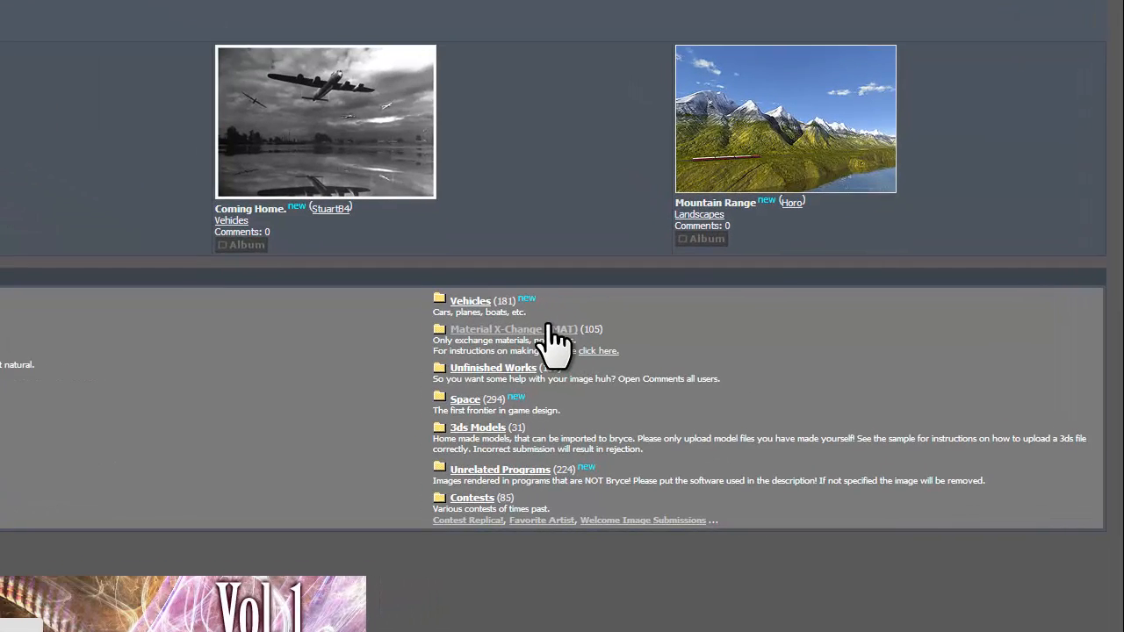
click(495, 329)
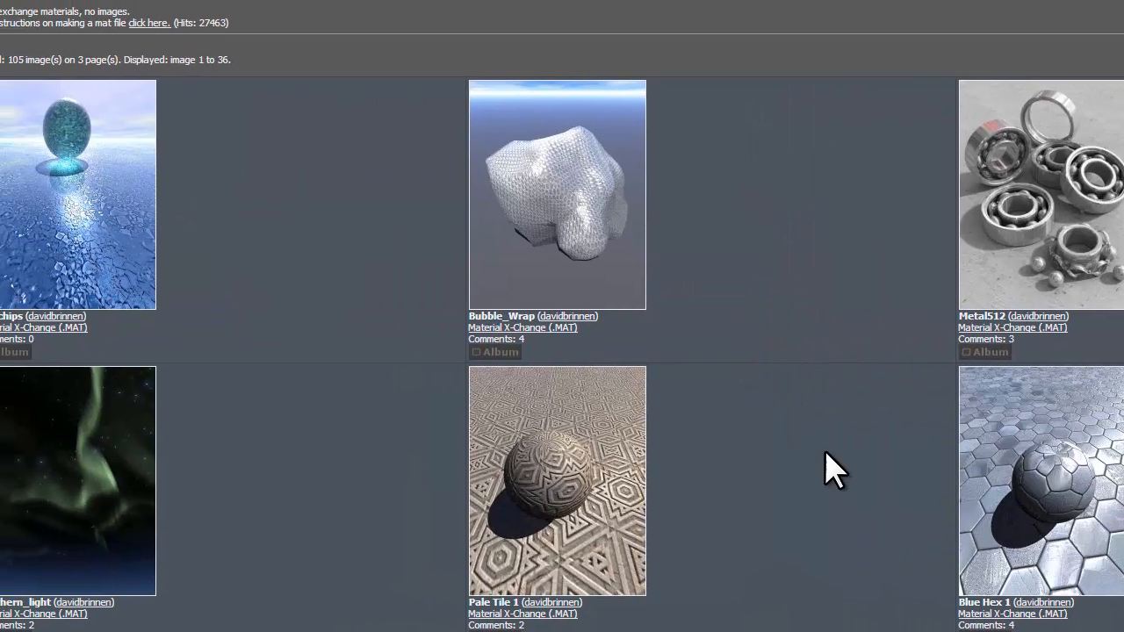
scroll(down, 3)
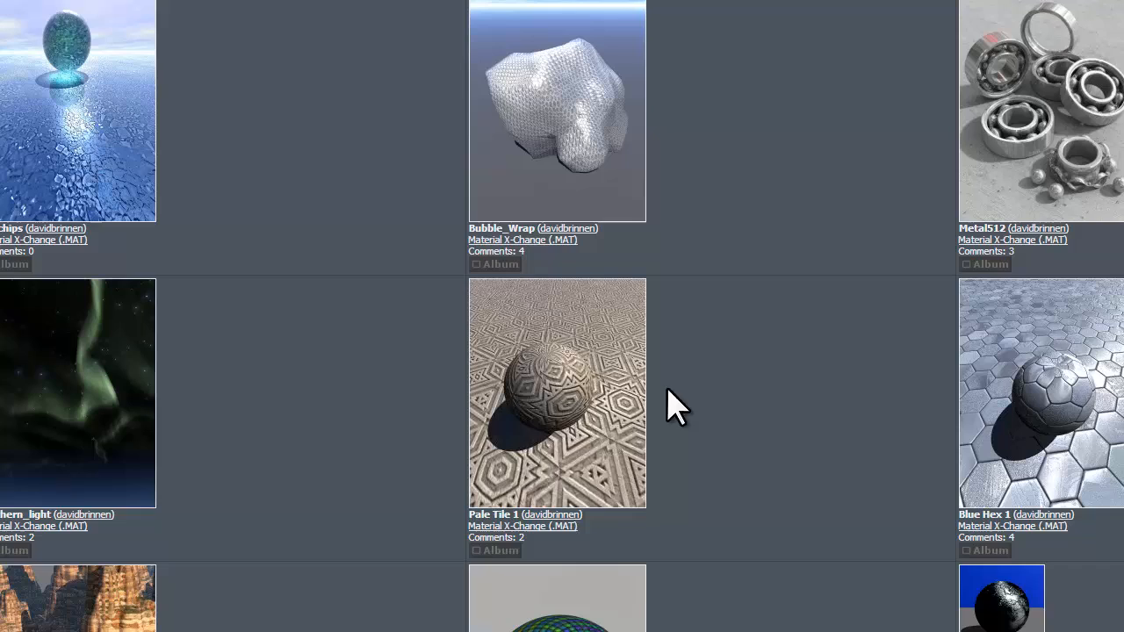
mouse_move(741, 466)
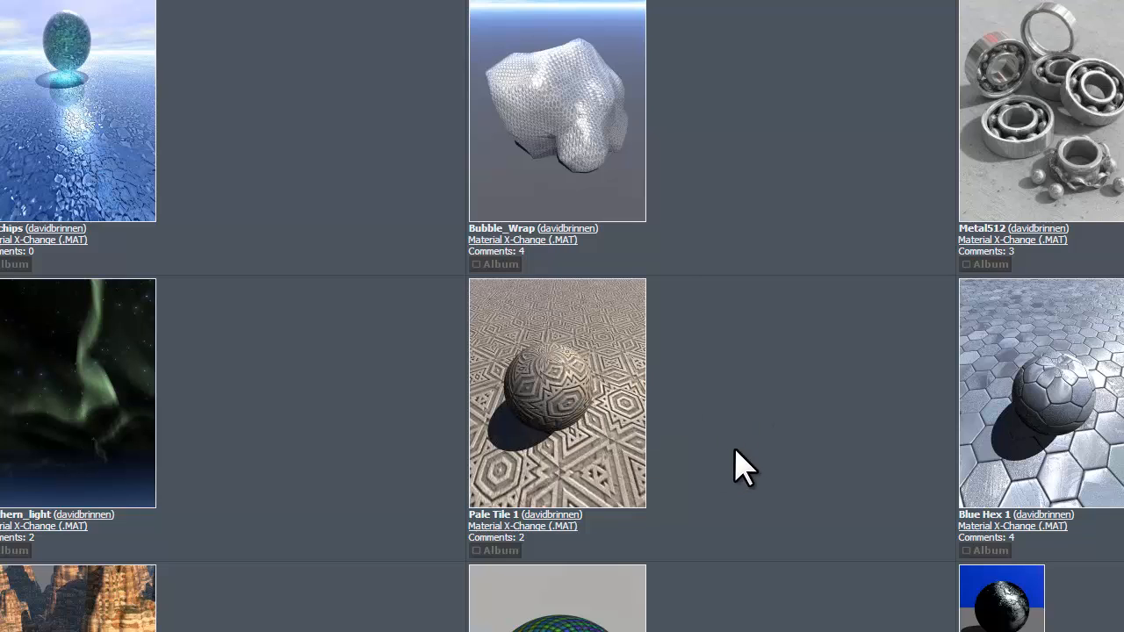
mouse_move(558, 390)
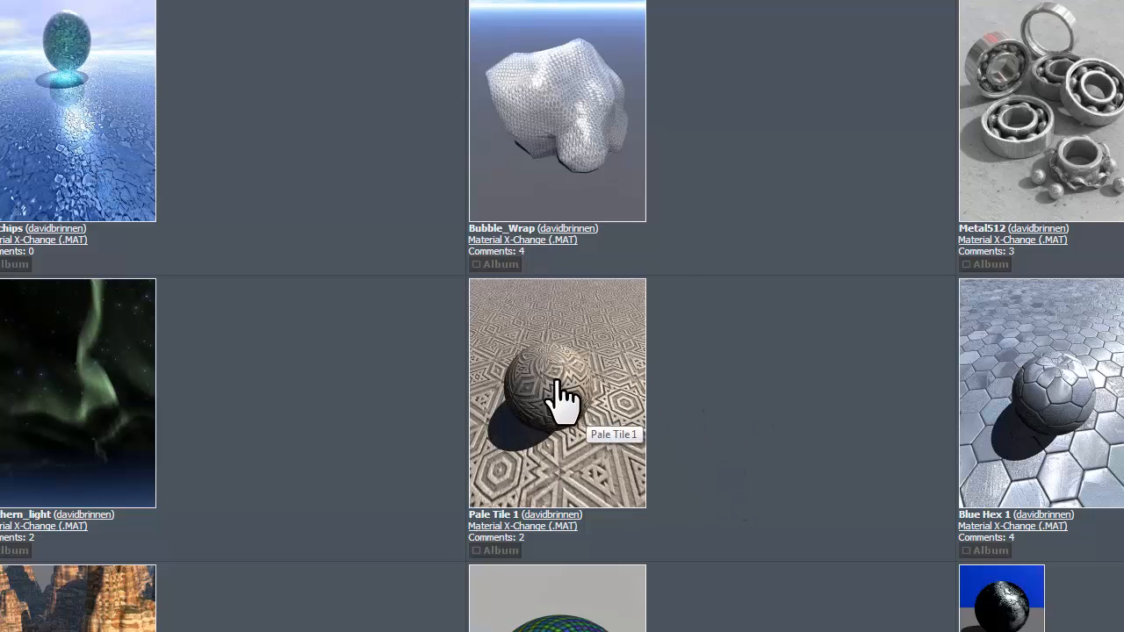
Download Pale_Tile_1.mat from the Pale Tile 1 material page.
click(557, 393)
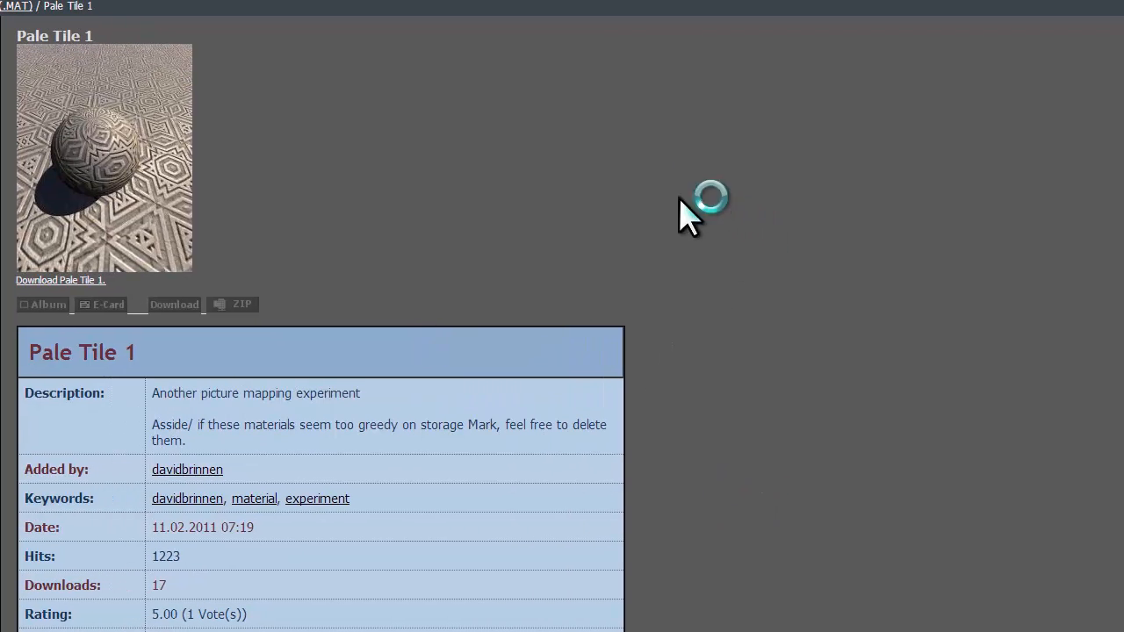
scroll(down, 3)
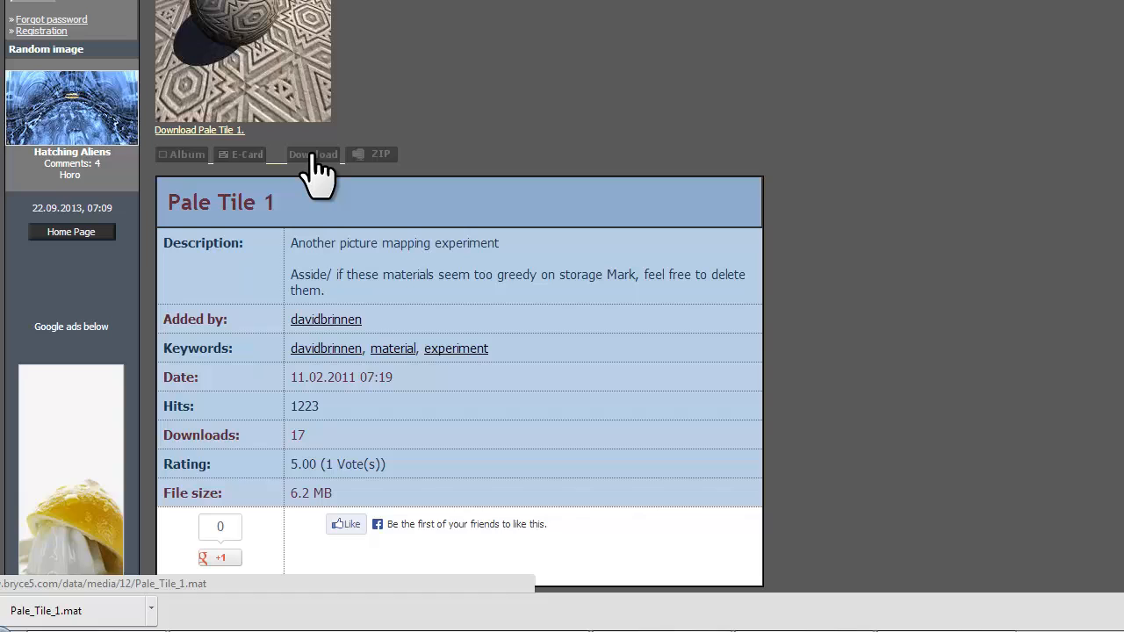
click(312, 154)
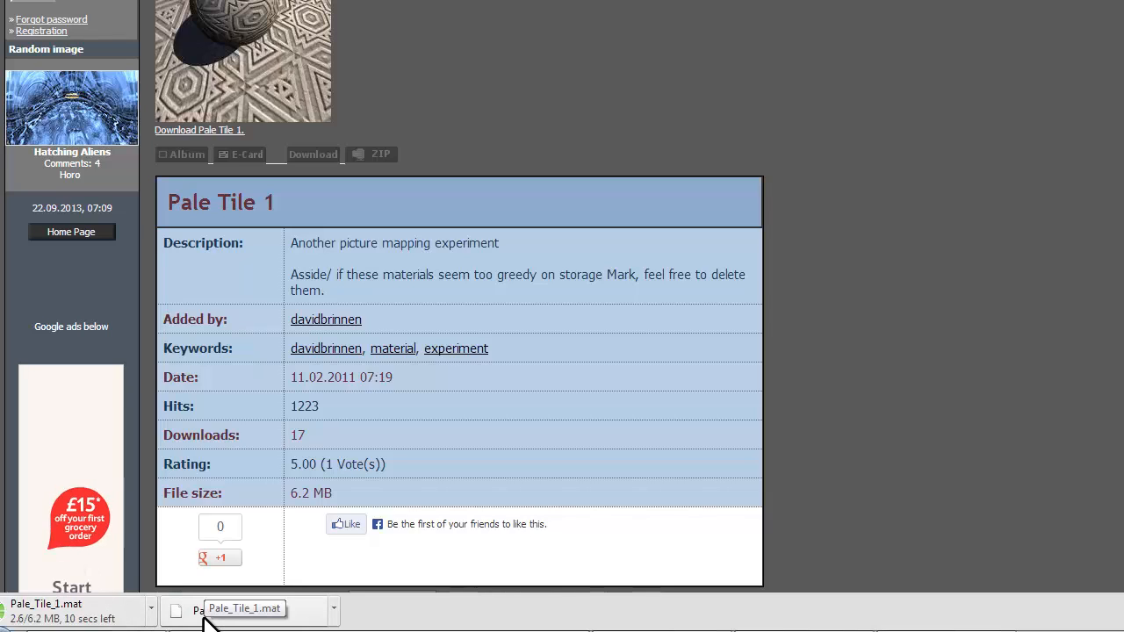
mouse_move(351, 166)
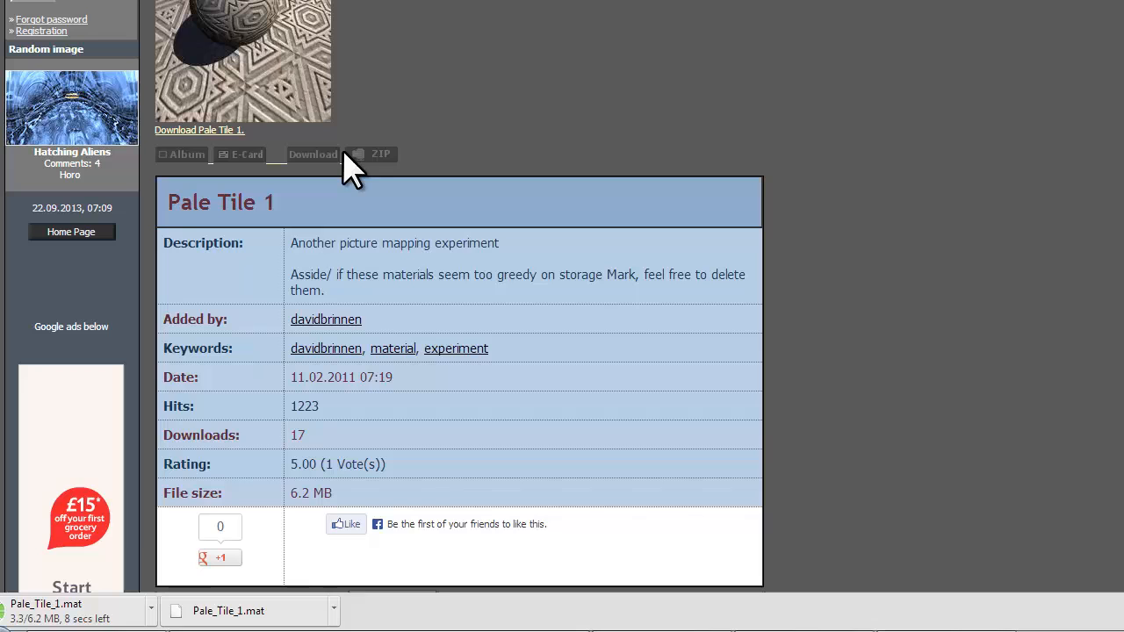
mouse_move(506, 79)
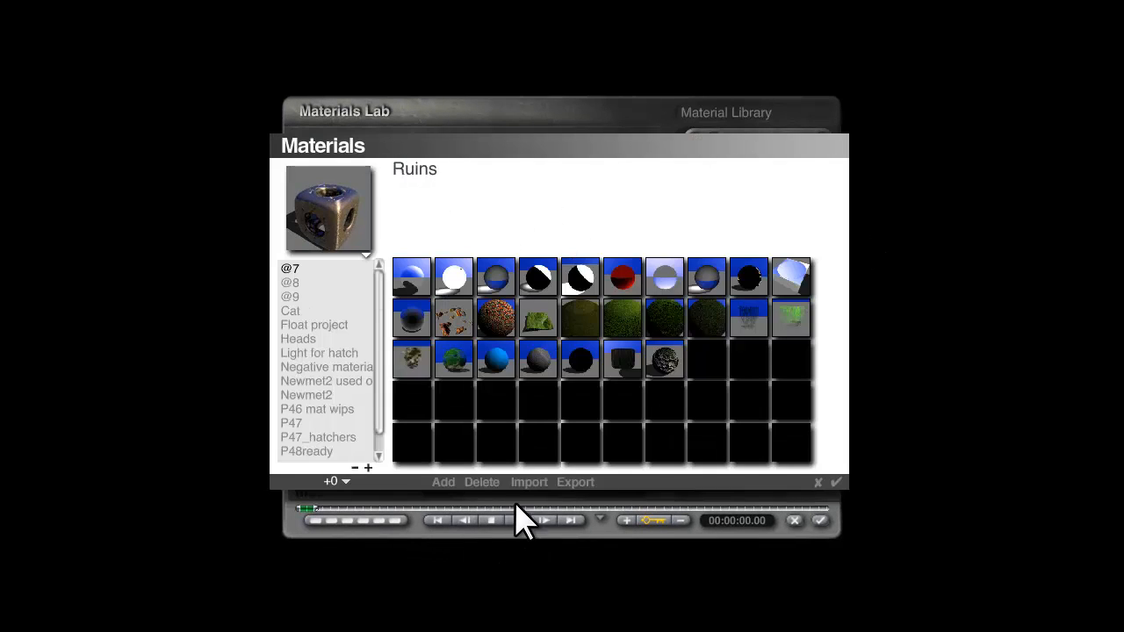
Import the downloaded Pale_Tile_1.mat into the material library.
click(528, 482)
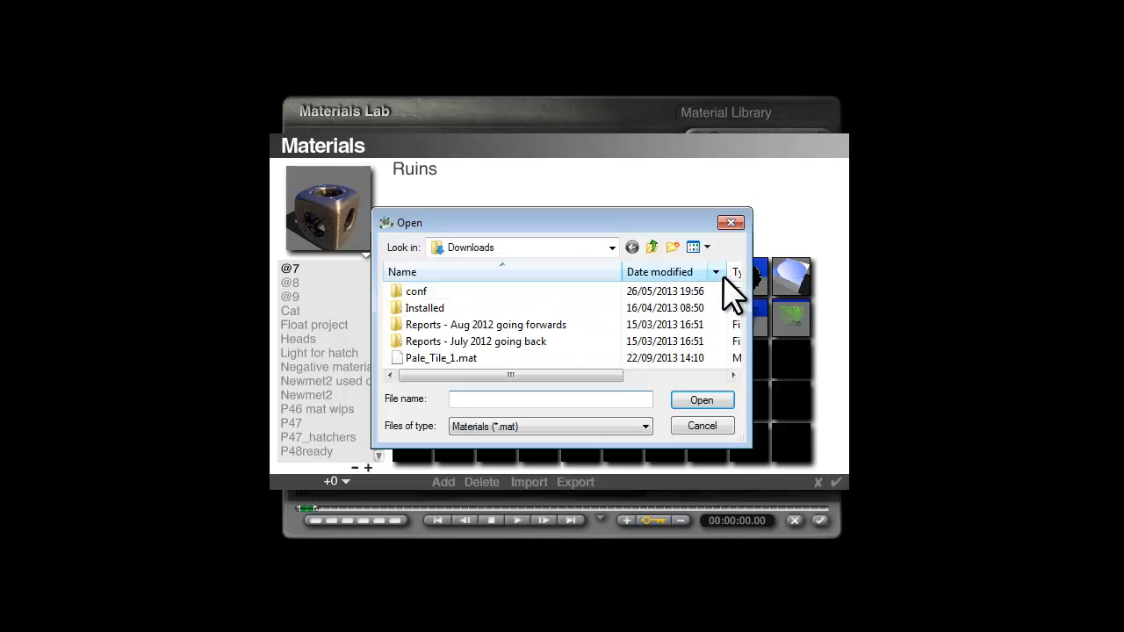
click(443, 358)
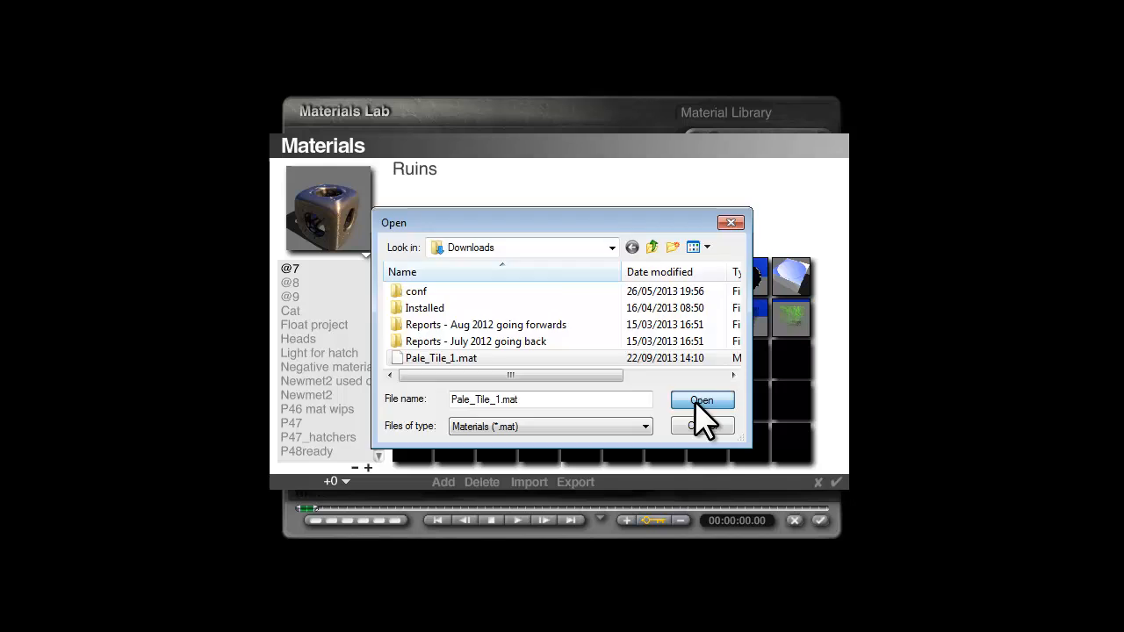
click(702, 400)
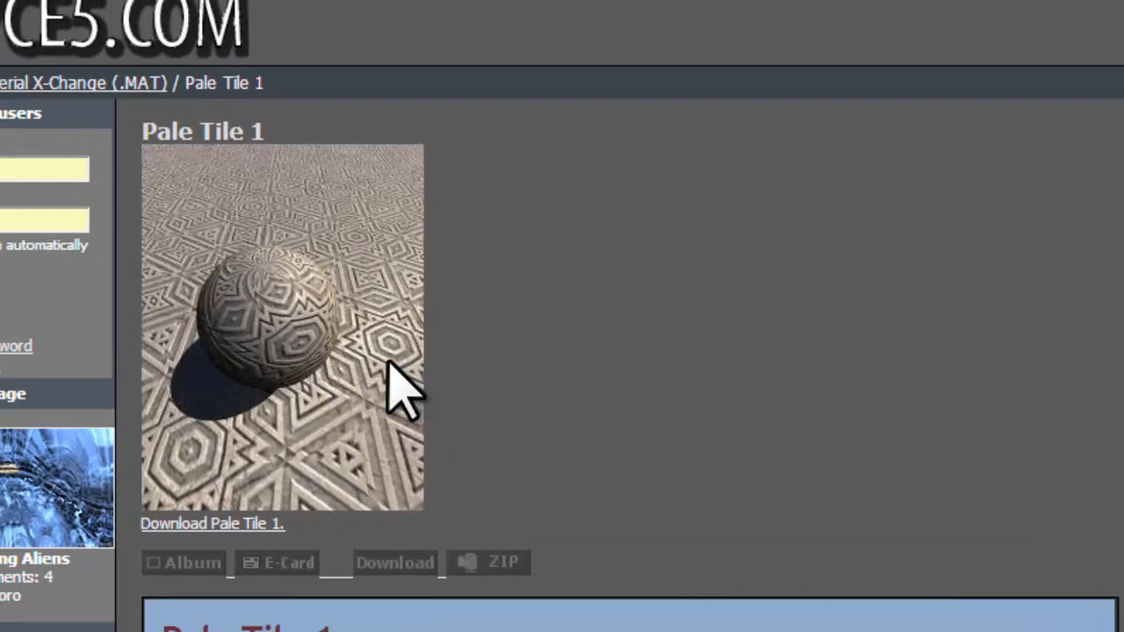
mouse_move(316, 360)
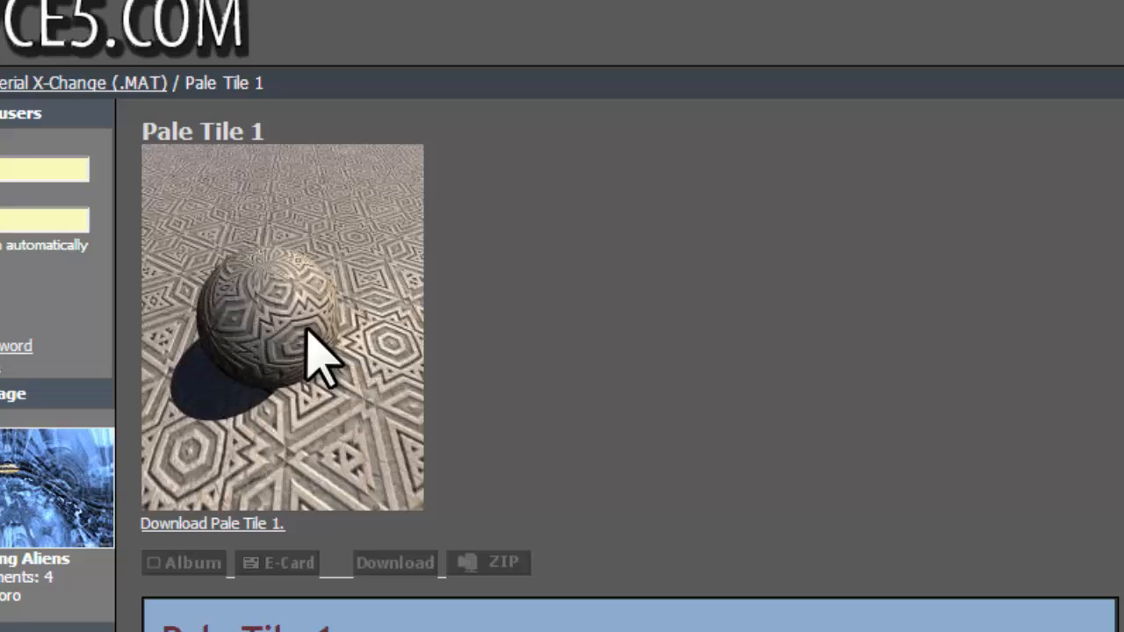
mouse_move(260, 372)
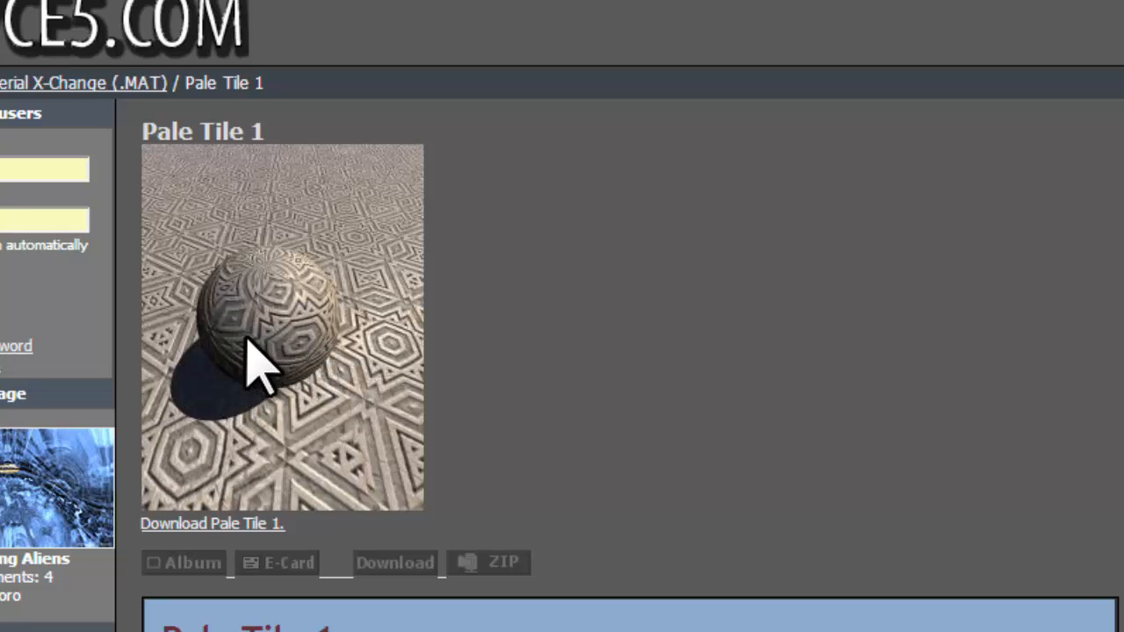
mouse_move(242, 342)
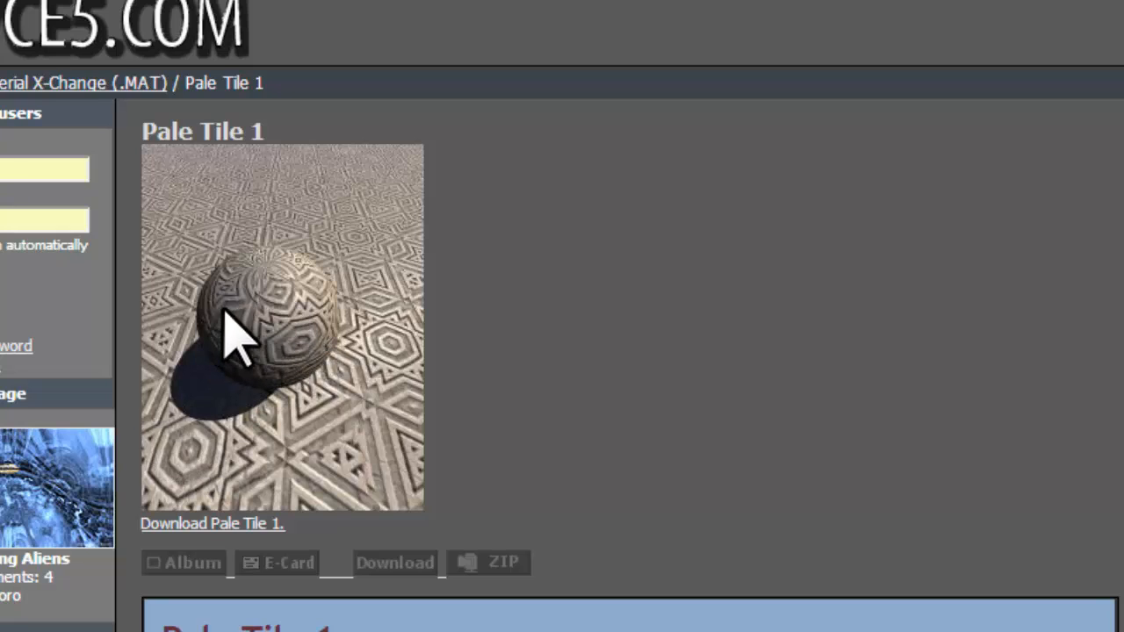
mouse_move(544, 483)
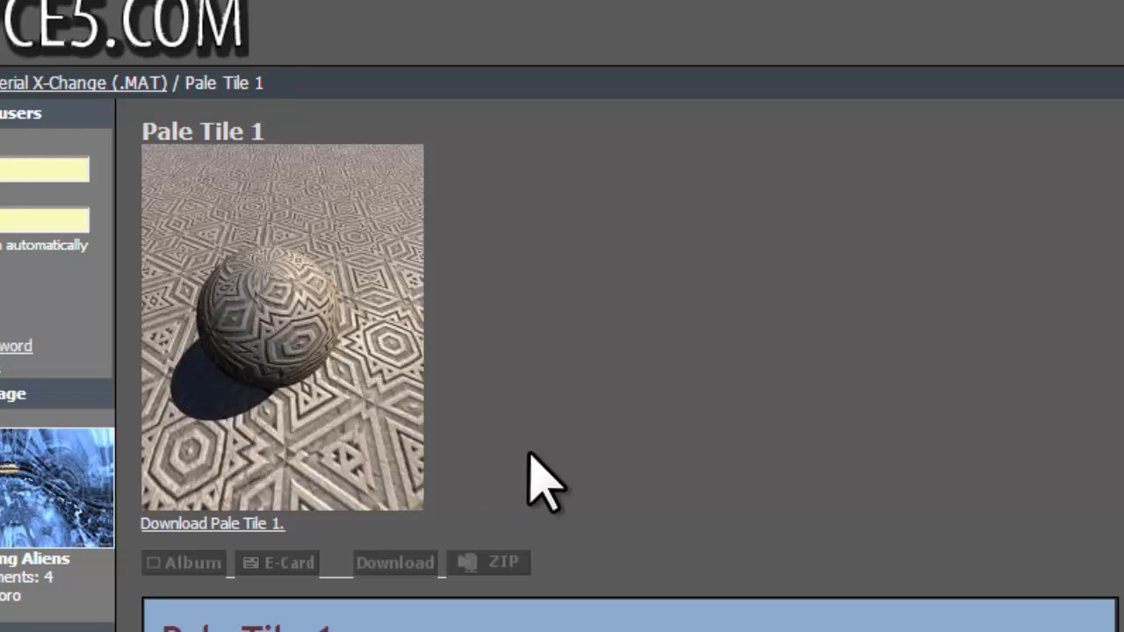
mouse_move(483, 615)
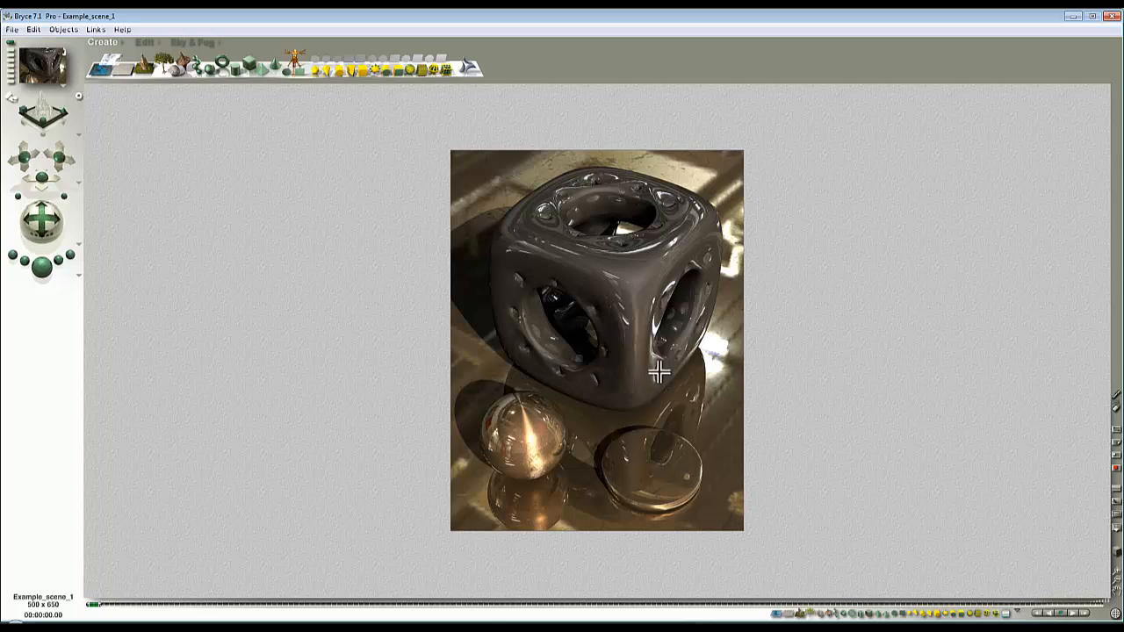
mouse_move(615, 272)
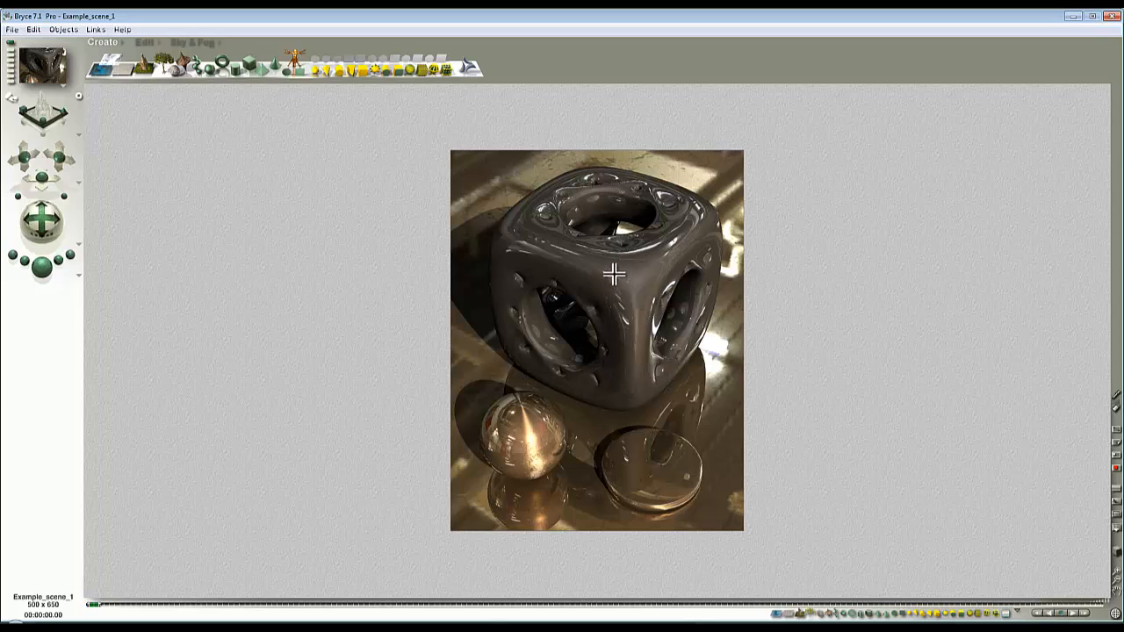
mouse_move(653, 295)
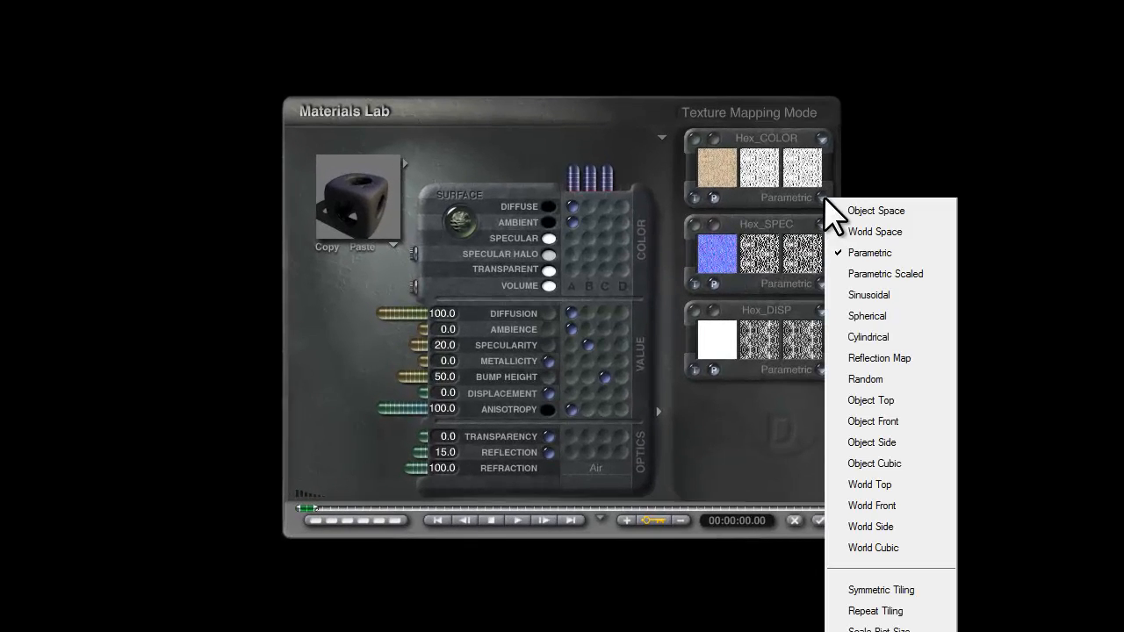
Switch the cube's tile textures to a mapping mode other than Parametric.
click(875, 464)
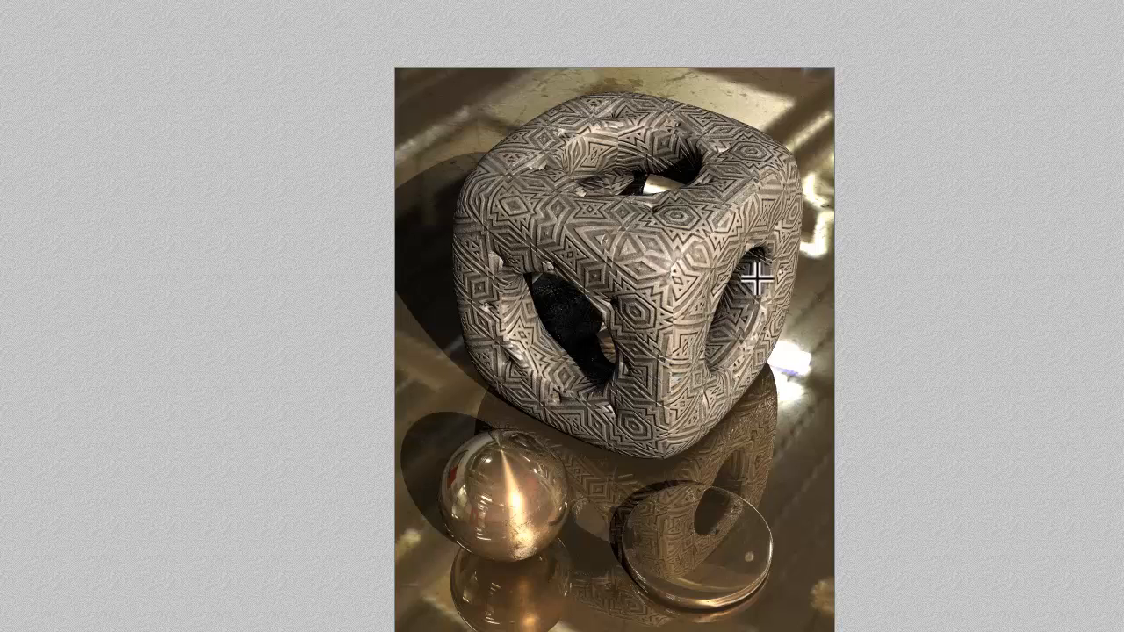
mouse_move(710, 232)
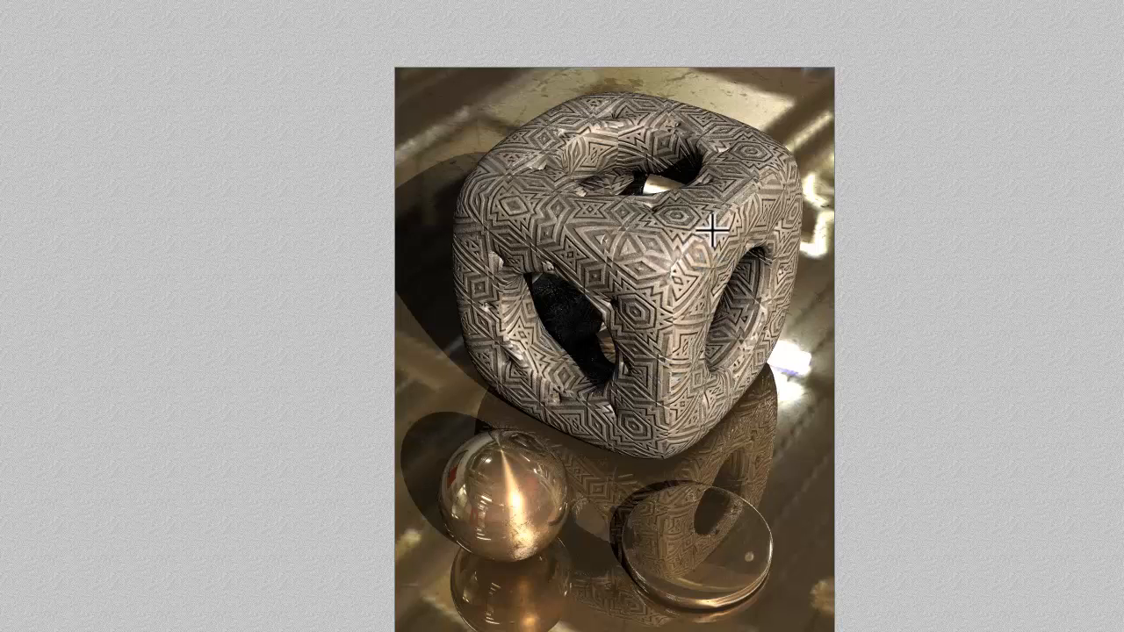
mouse_move(611, 265)
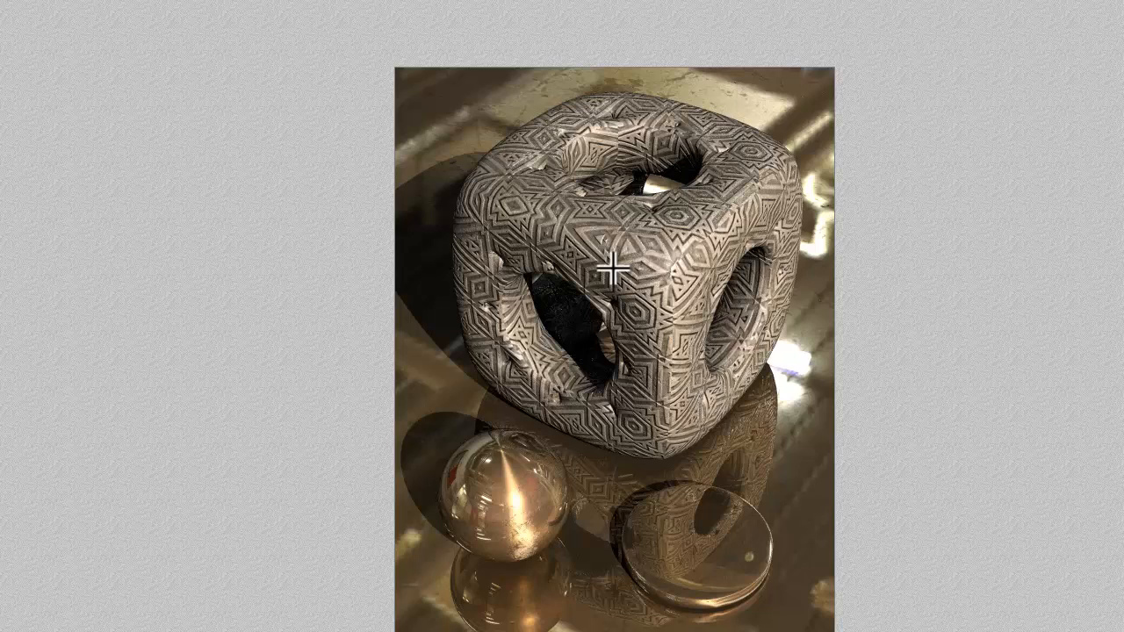
mouse_move(730, 297)
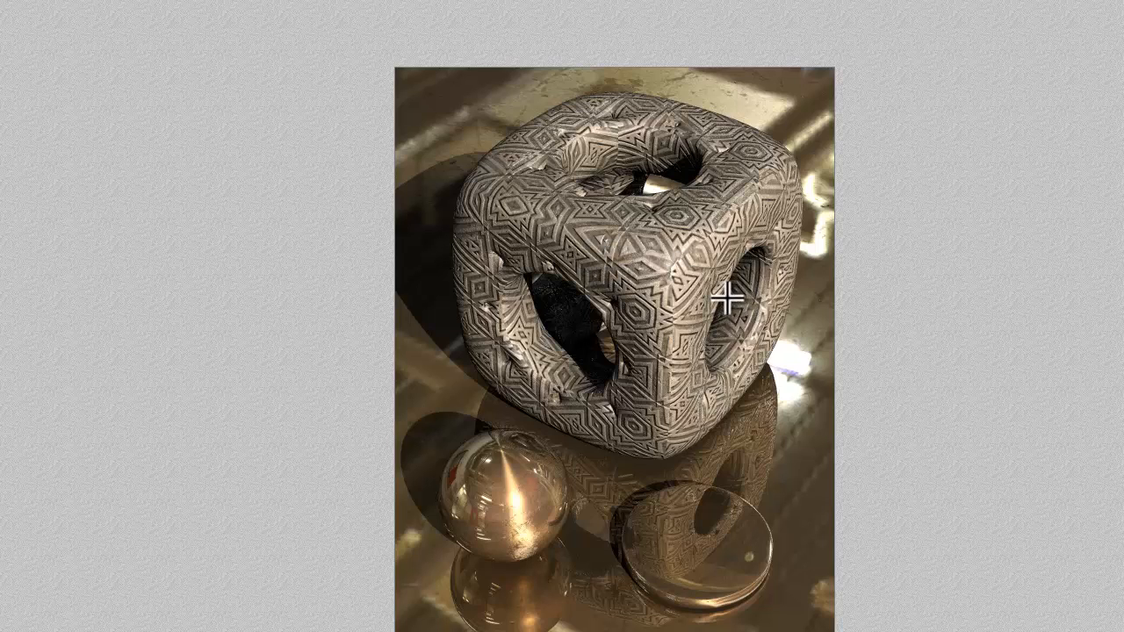
mouse_move(639, 284)
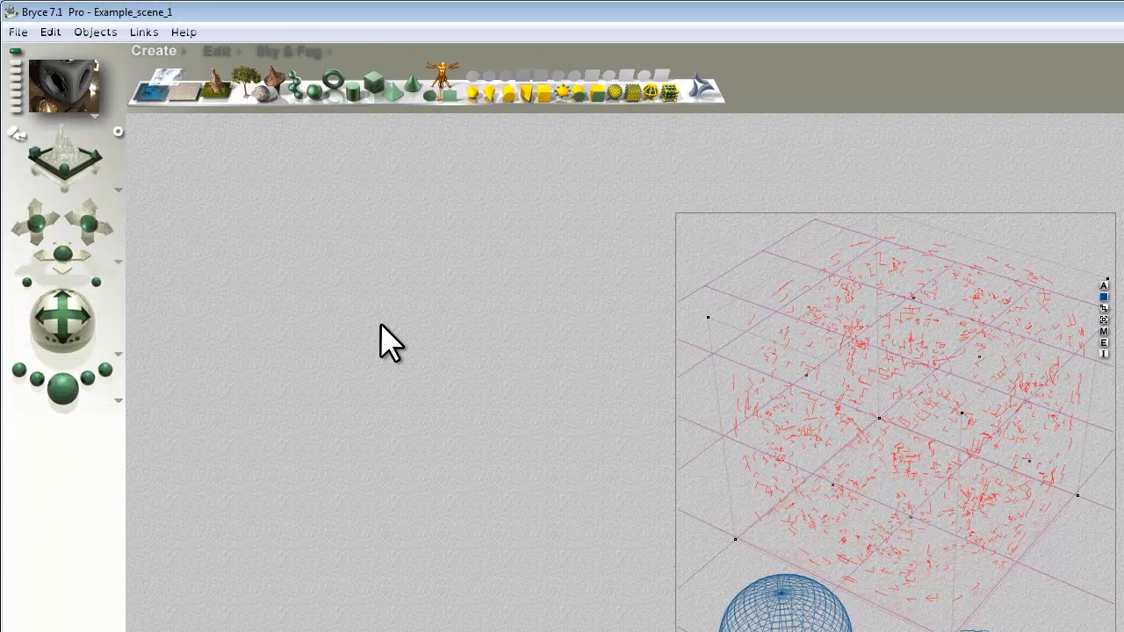
mouse_move(105, 172)
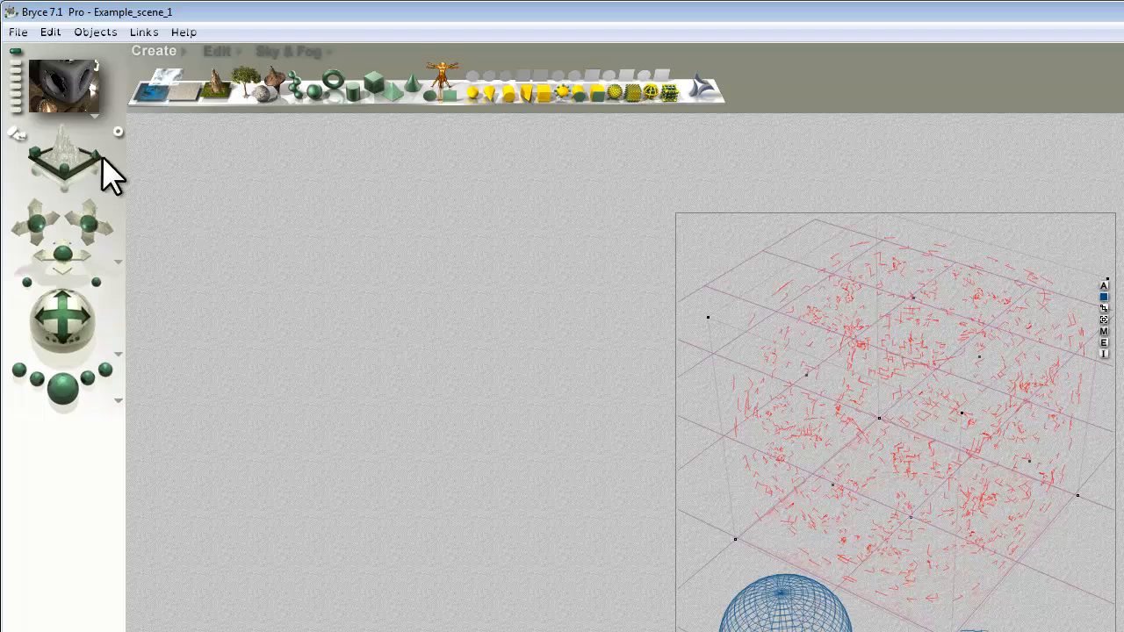
mouse_move(834, 369)
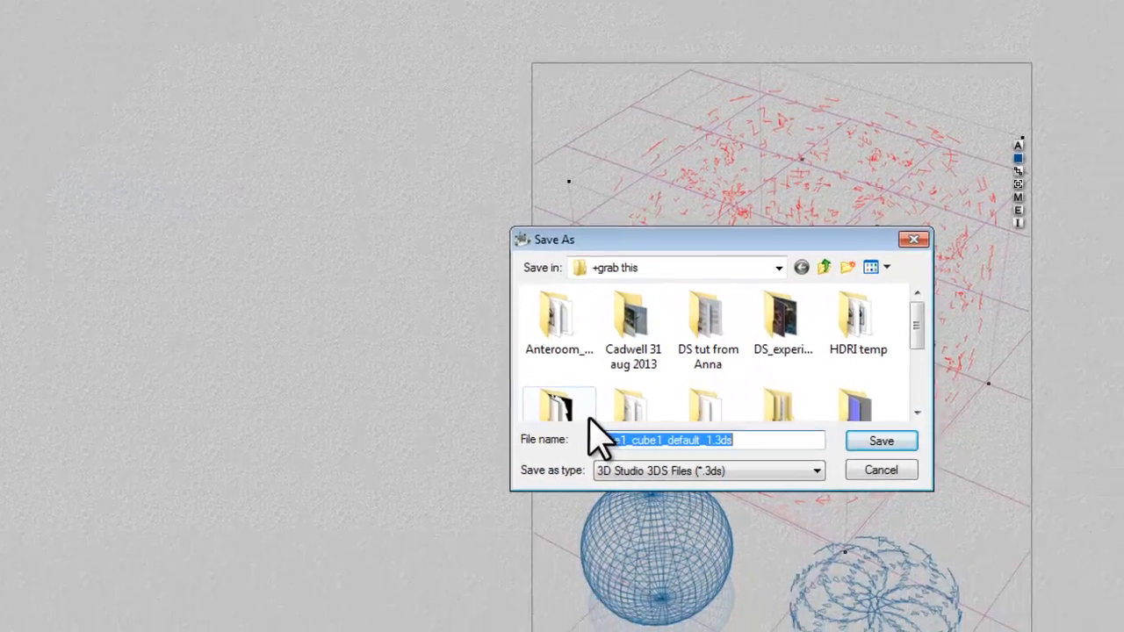
Export the cube in Wavefront OBJ format as test.obj.
click(708, 471)
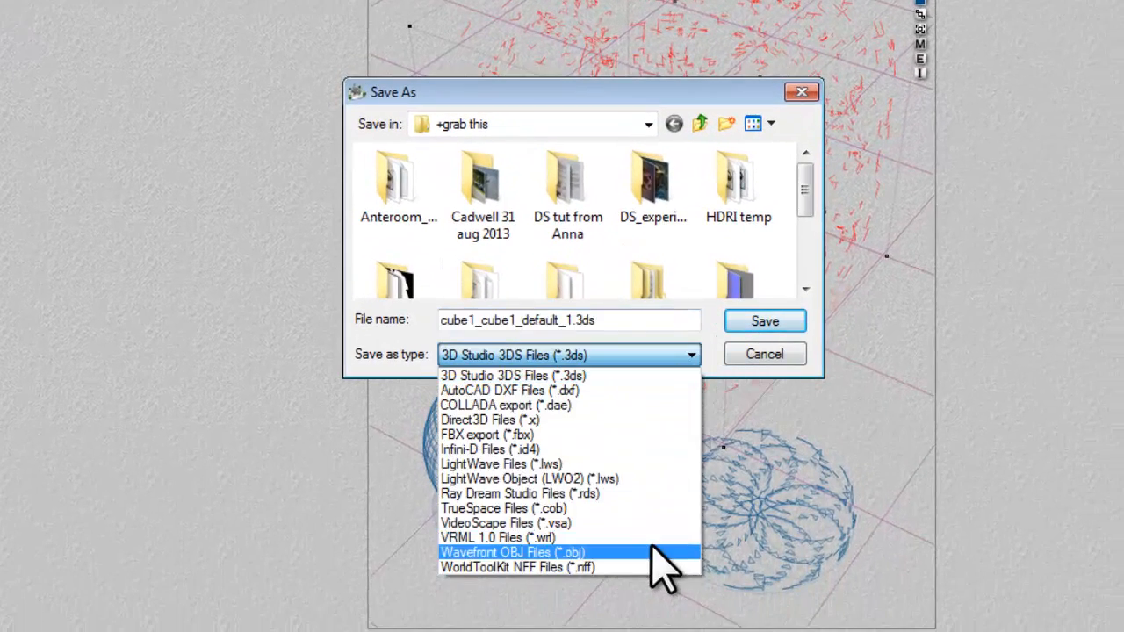
click(512, 552)
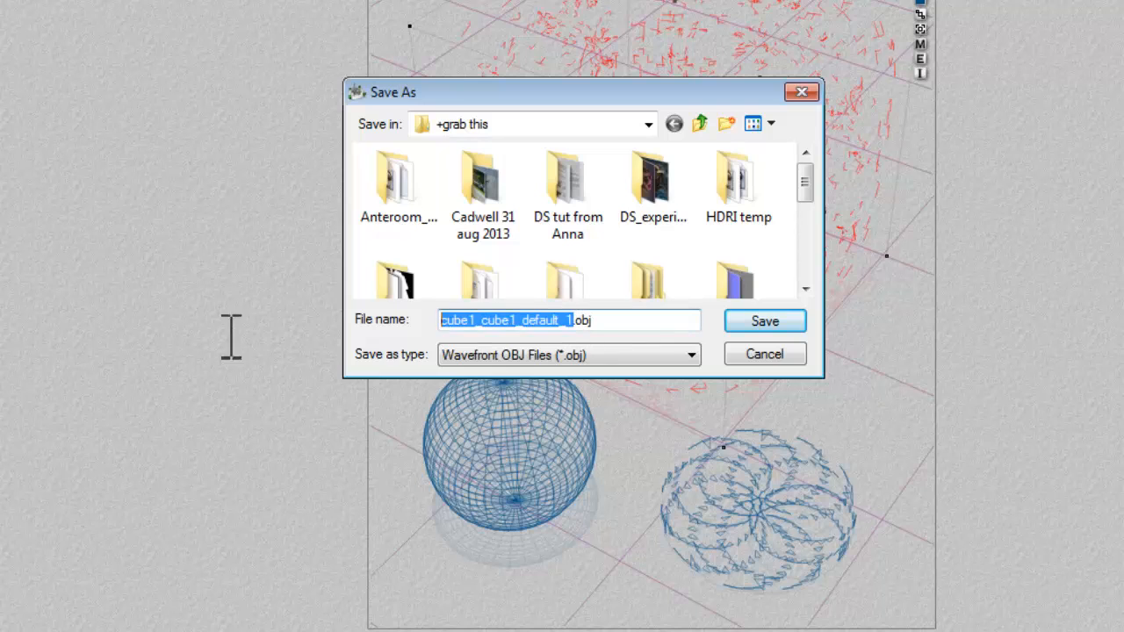
text(test.obj)
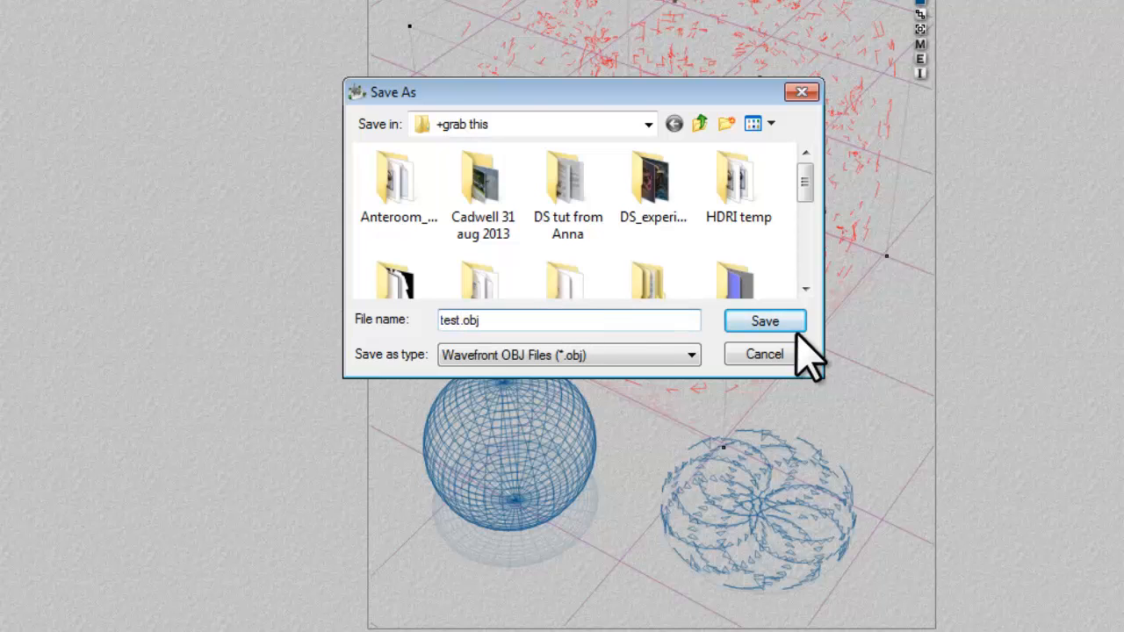
click(764, 320)
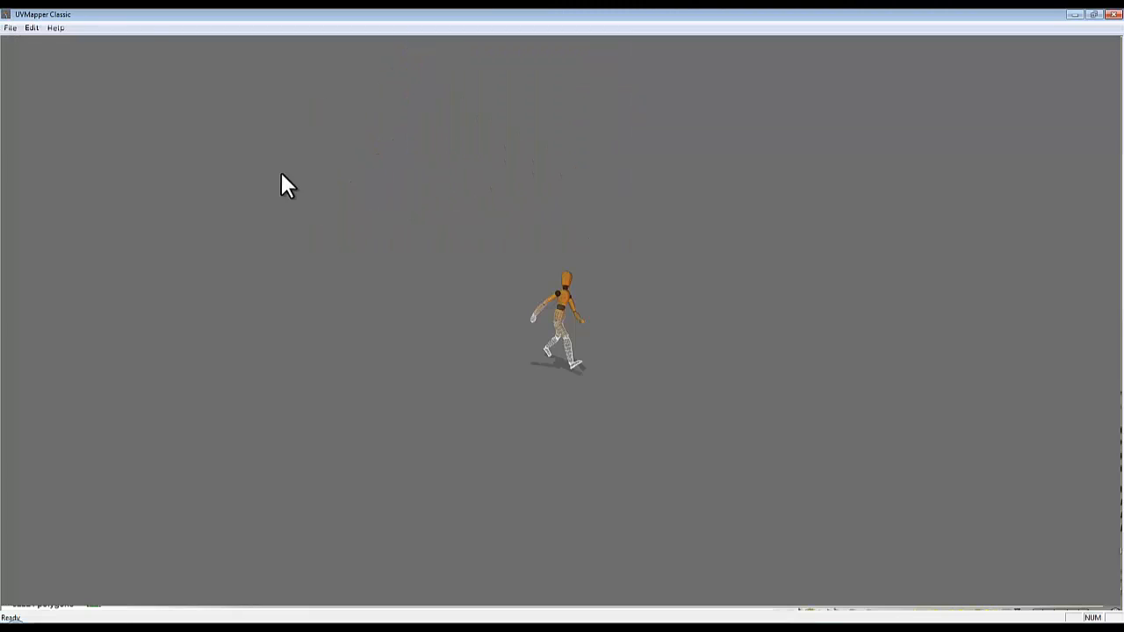
Load test.obj into UVMapper Classic, dismissing the statistics report and material library warning.
click(11, 28)
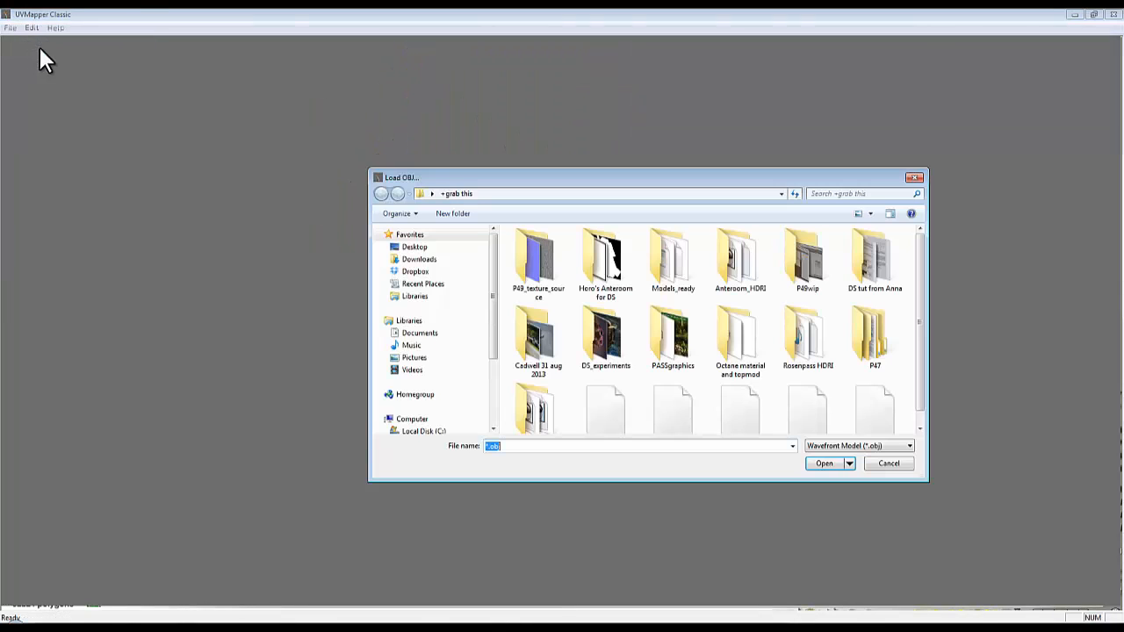
scroll(down, 3)
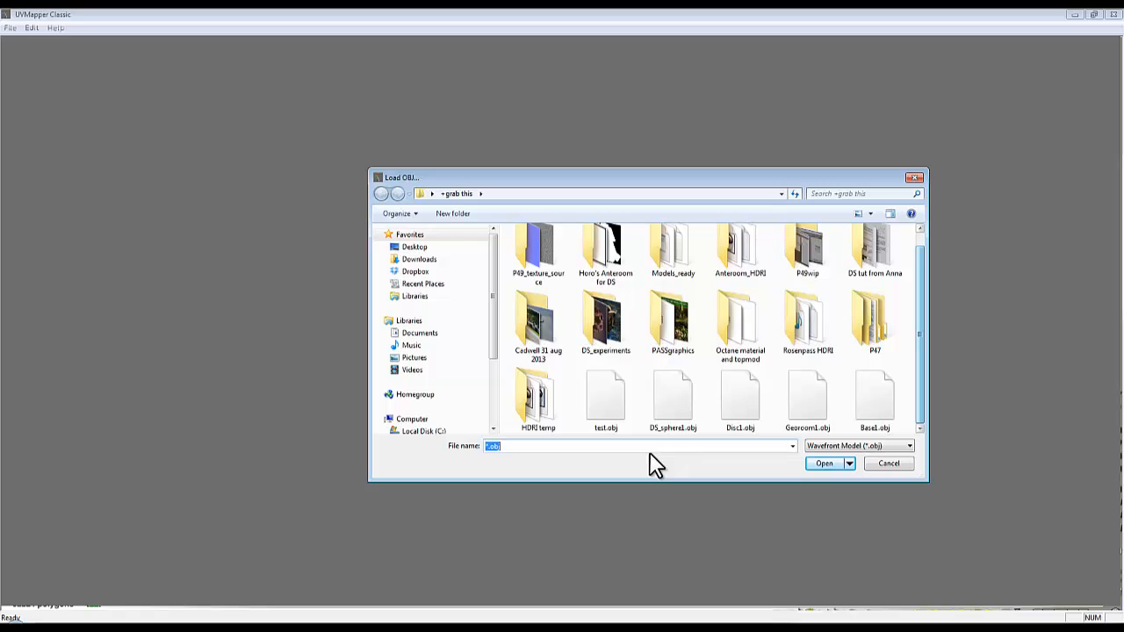
click(823, 463)
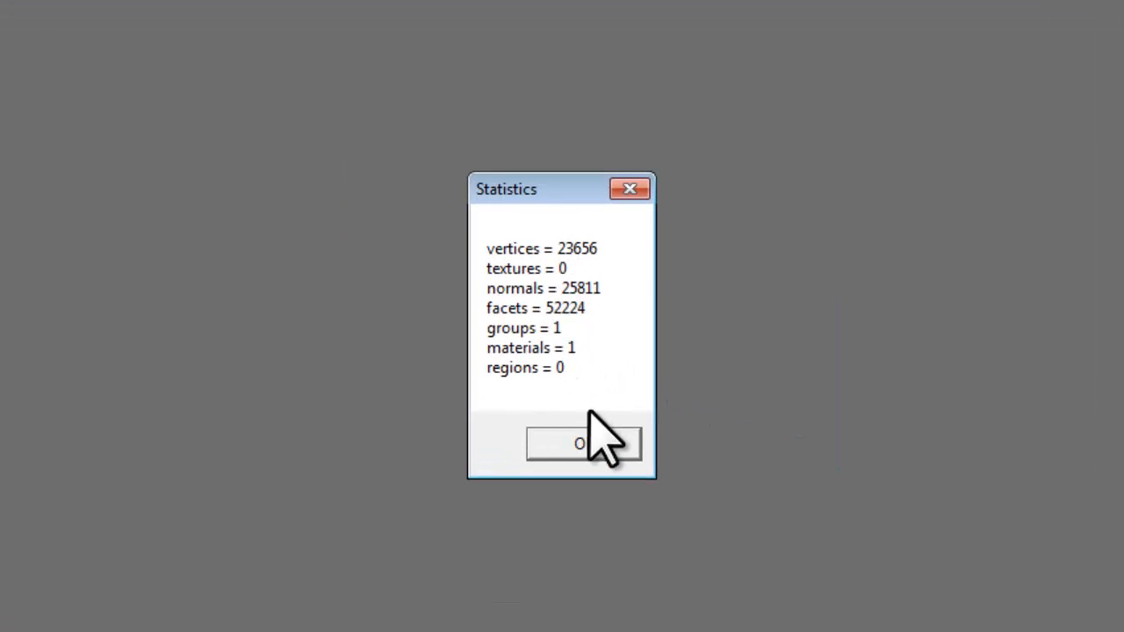
click(583, 442)
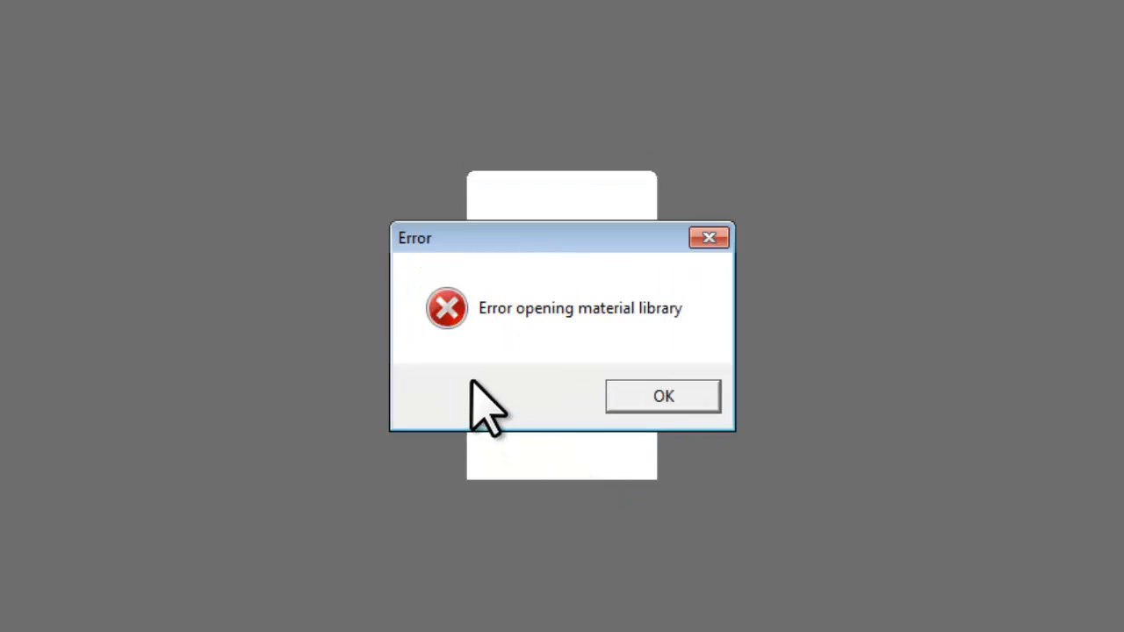
mouse_move(632, 378)
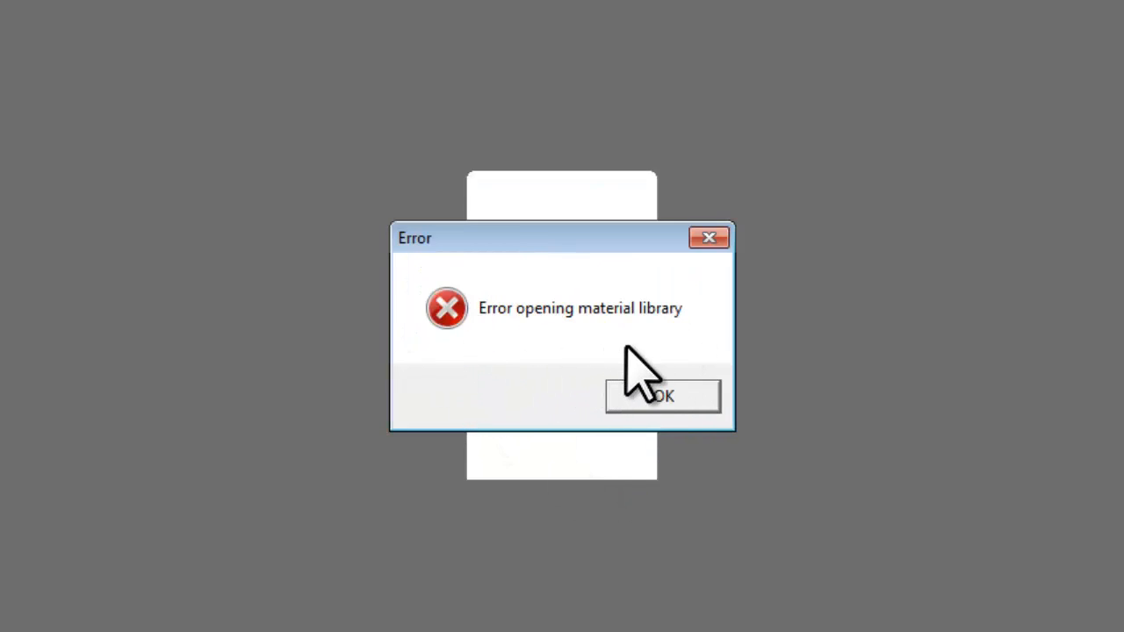
click(660, 396)
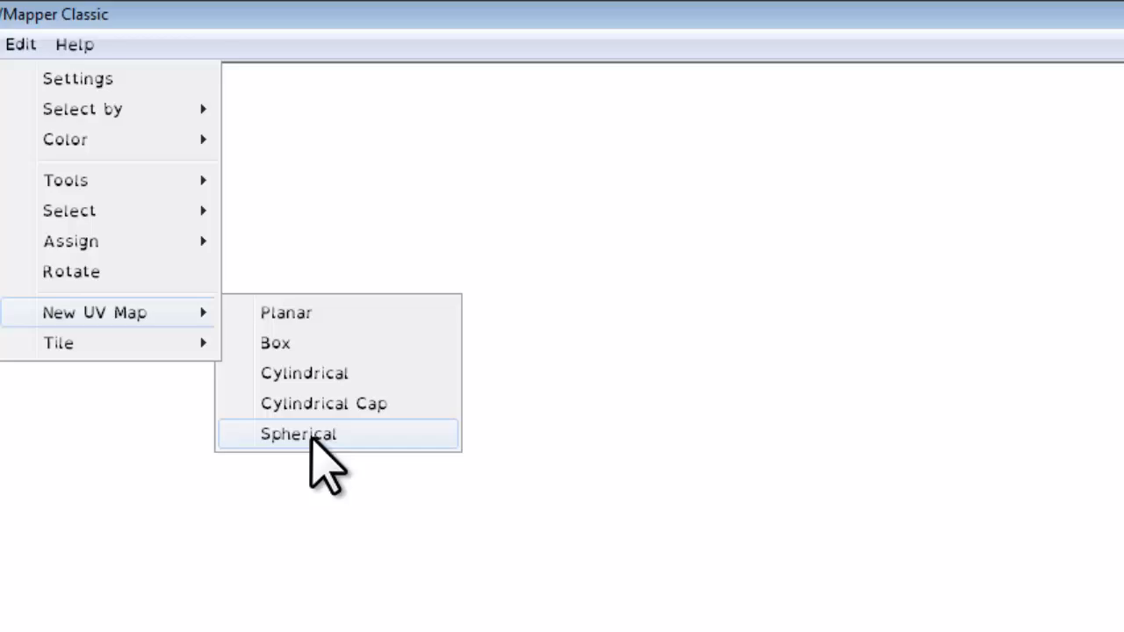
Create a new spherical UV map on the Y axis at 1024 map size with gaps and pole spread.
click(299, 434)
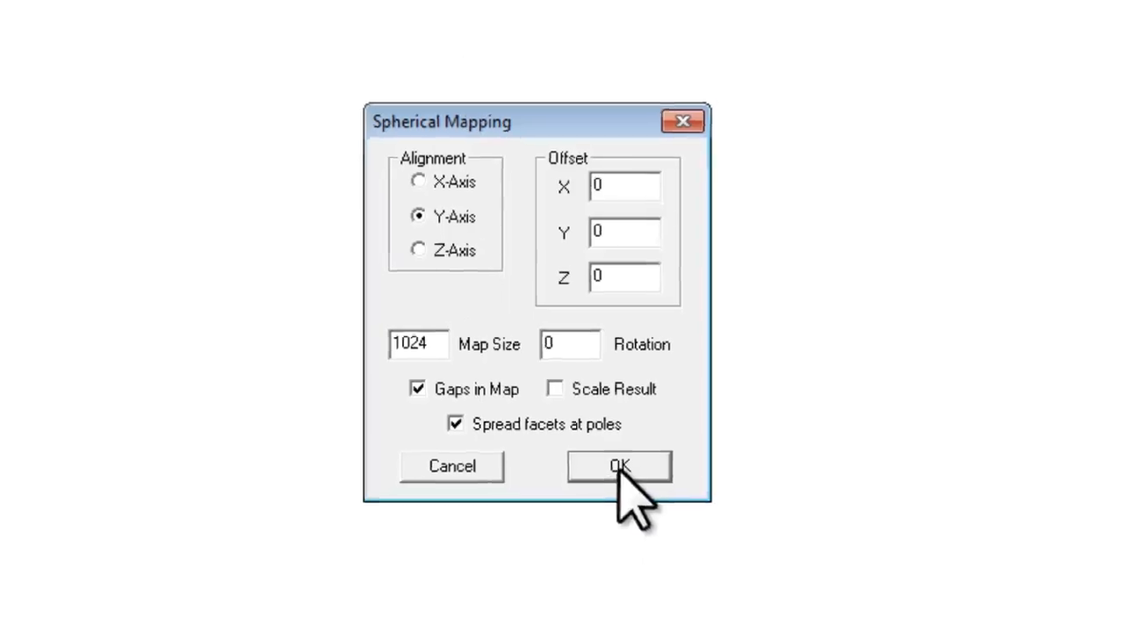
click(619, 467)
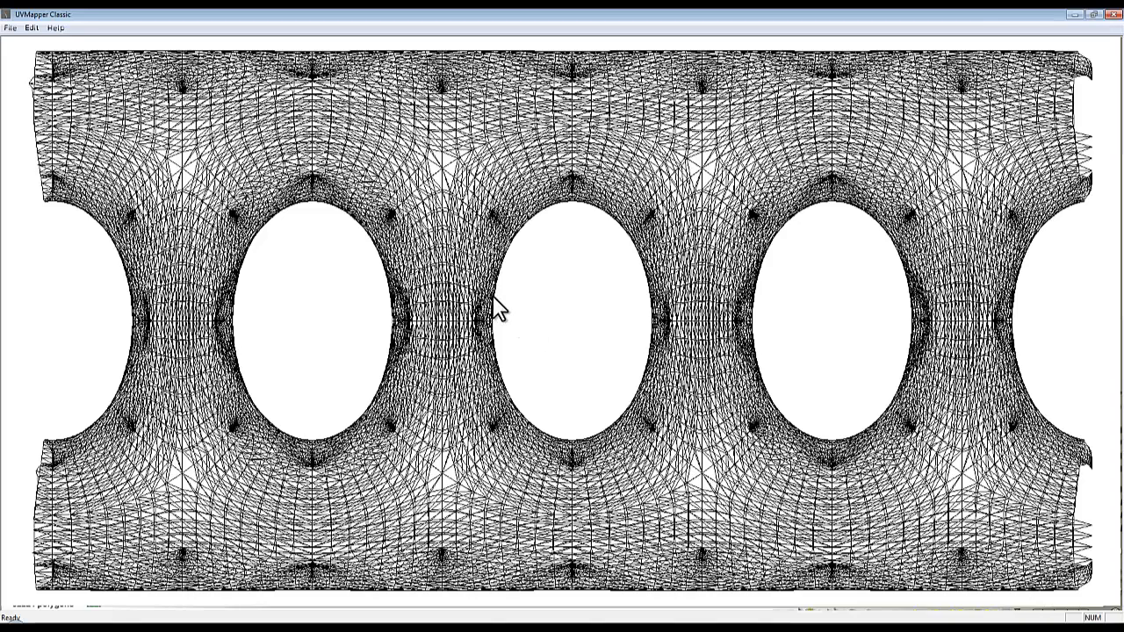
mouse_move(291, 312)
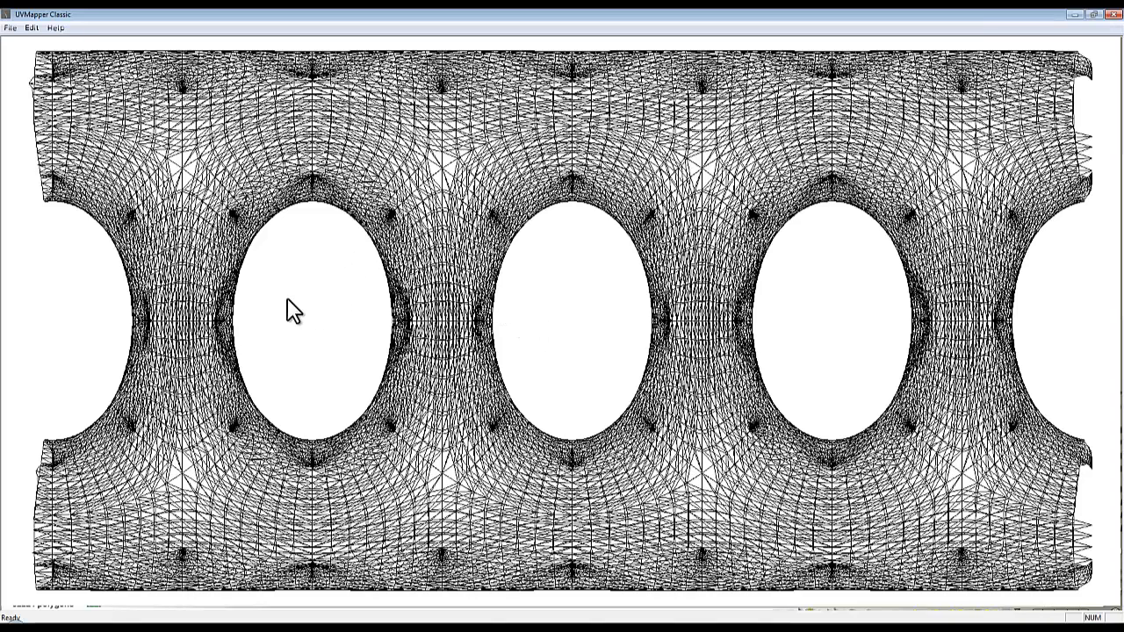
mouse_move(589, 96)
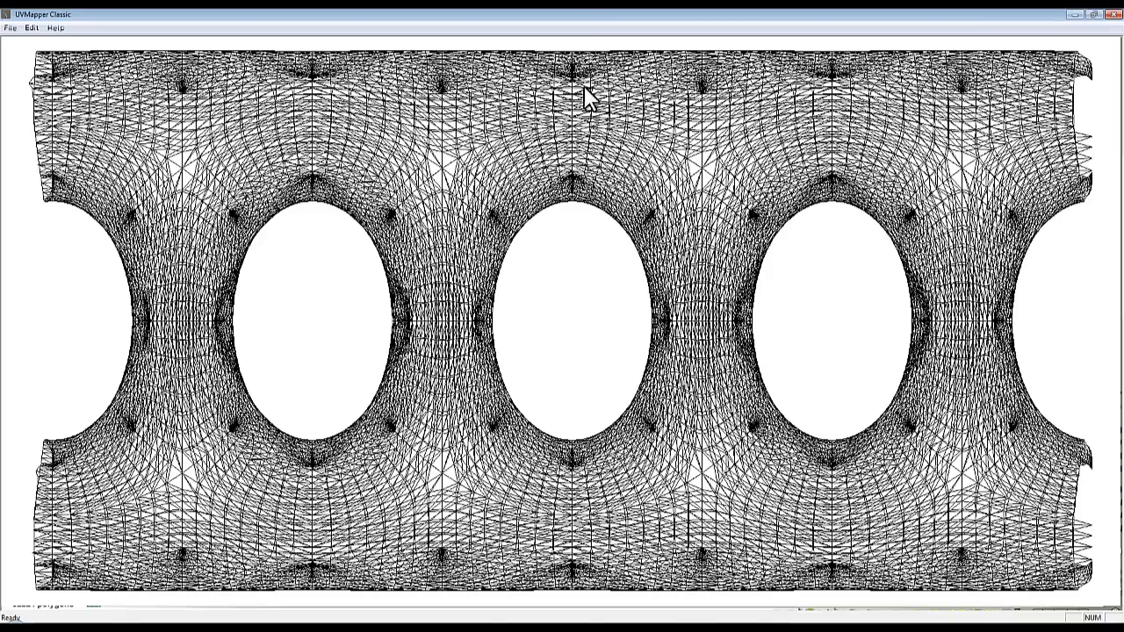
mouse_move(559, 506)
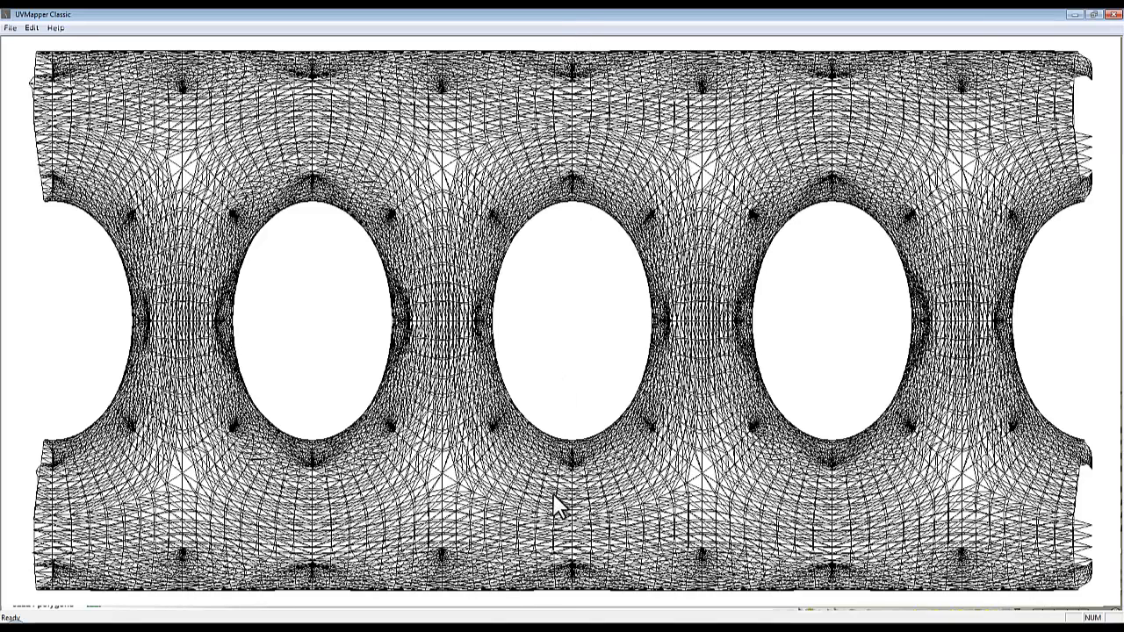
mouse_move(570, 86)
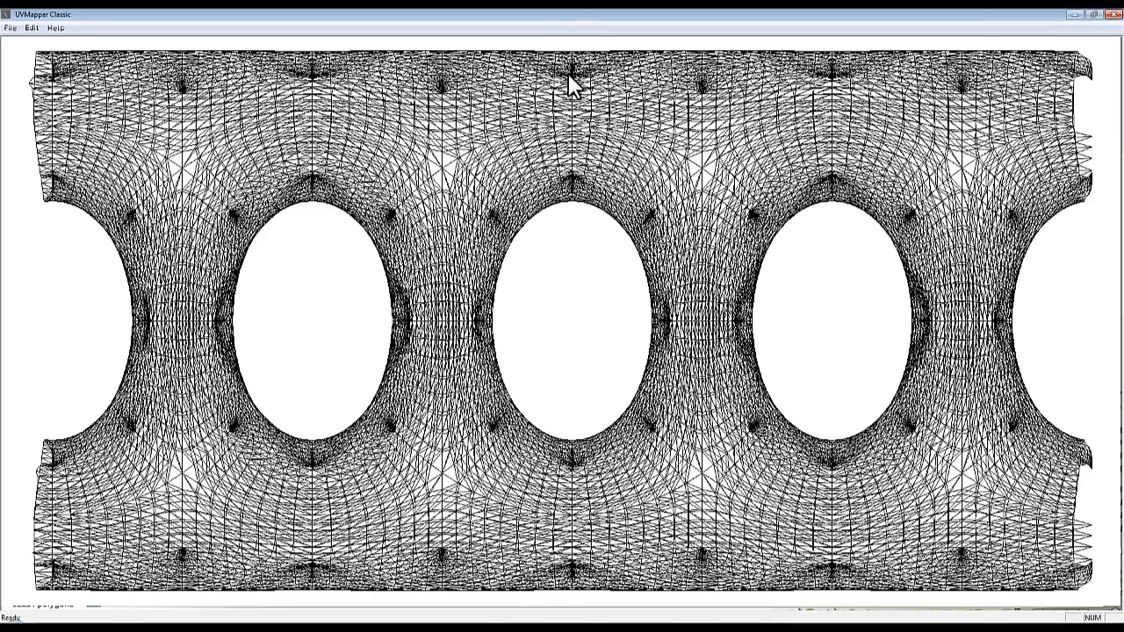
mouse_move(1053, 295)
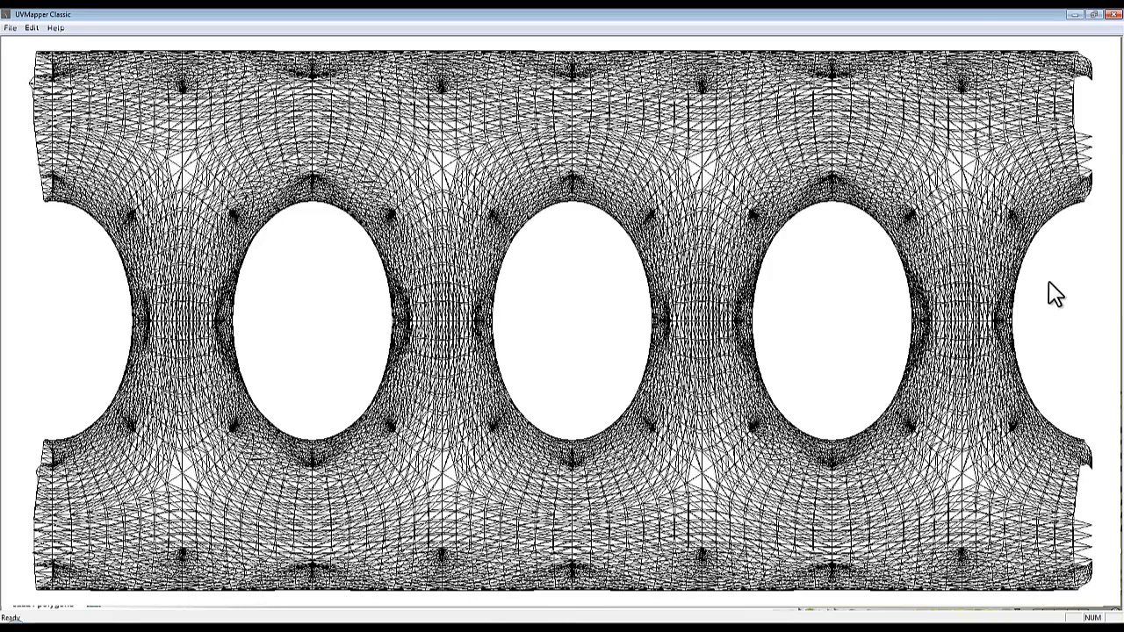
mouse_move(38, 106)
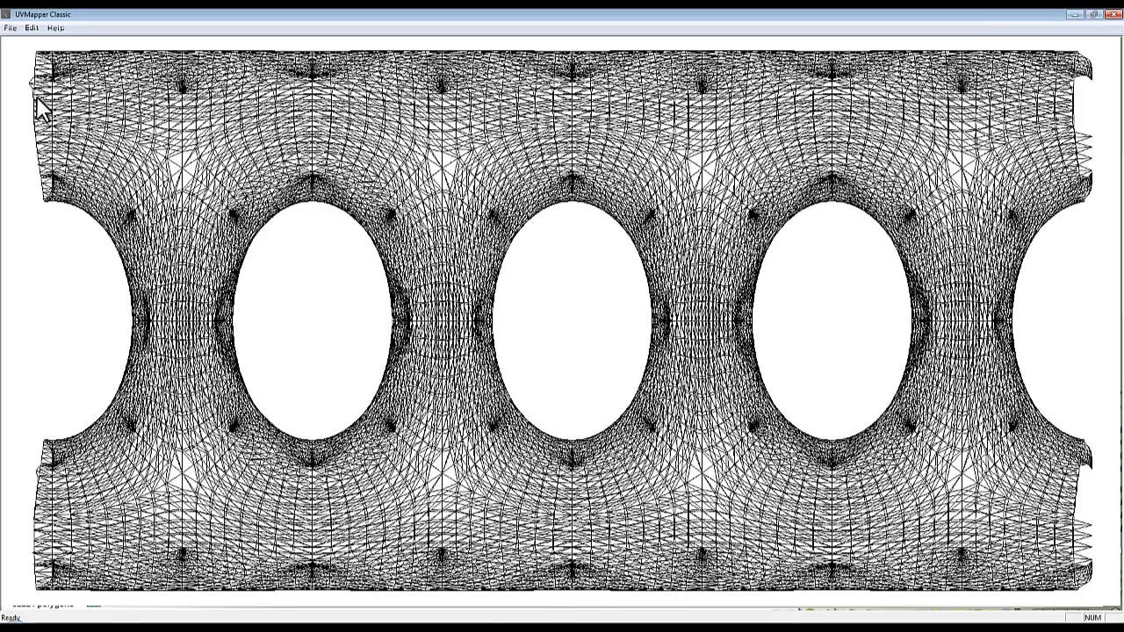
mouse_move(1092, 553)
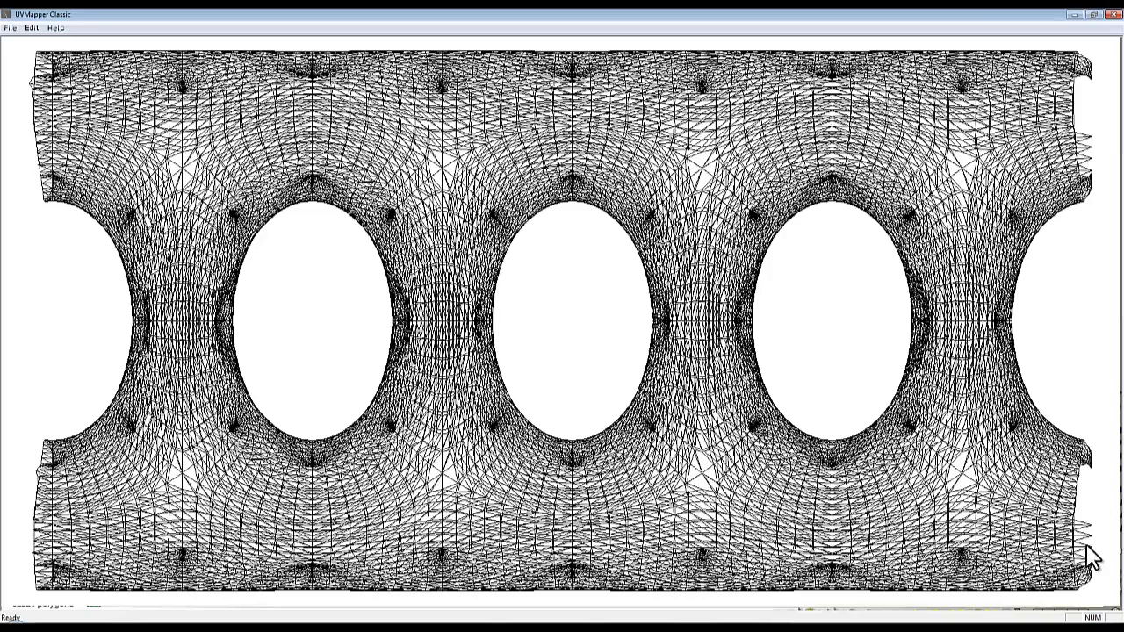
mouse_move(590, 472)
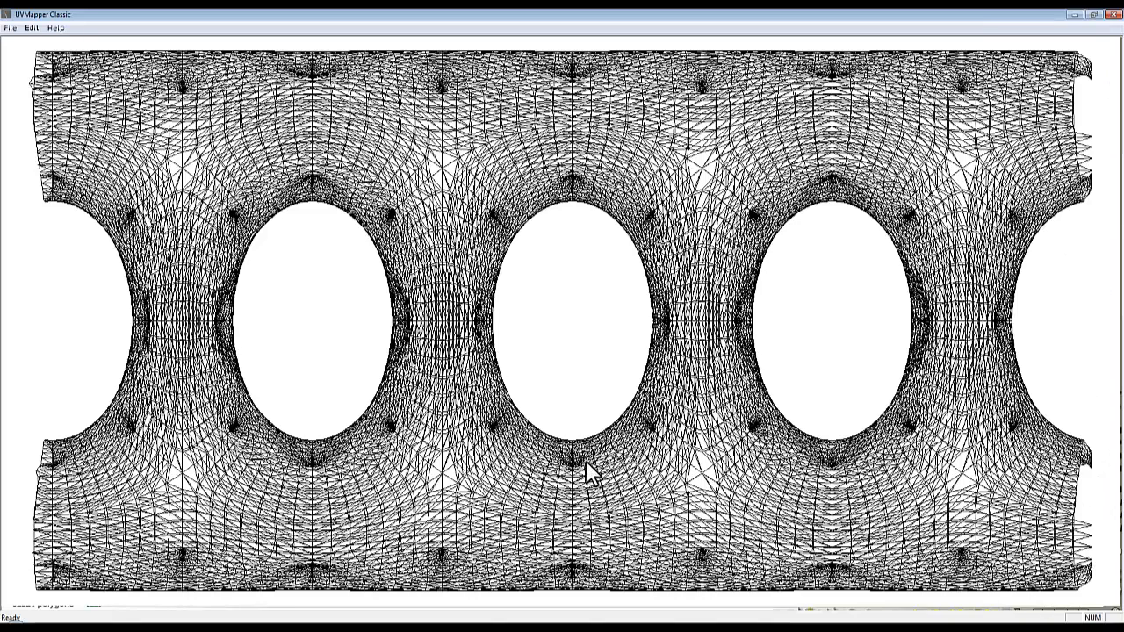
mouse_move(491, 243)
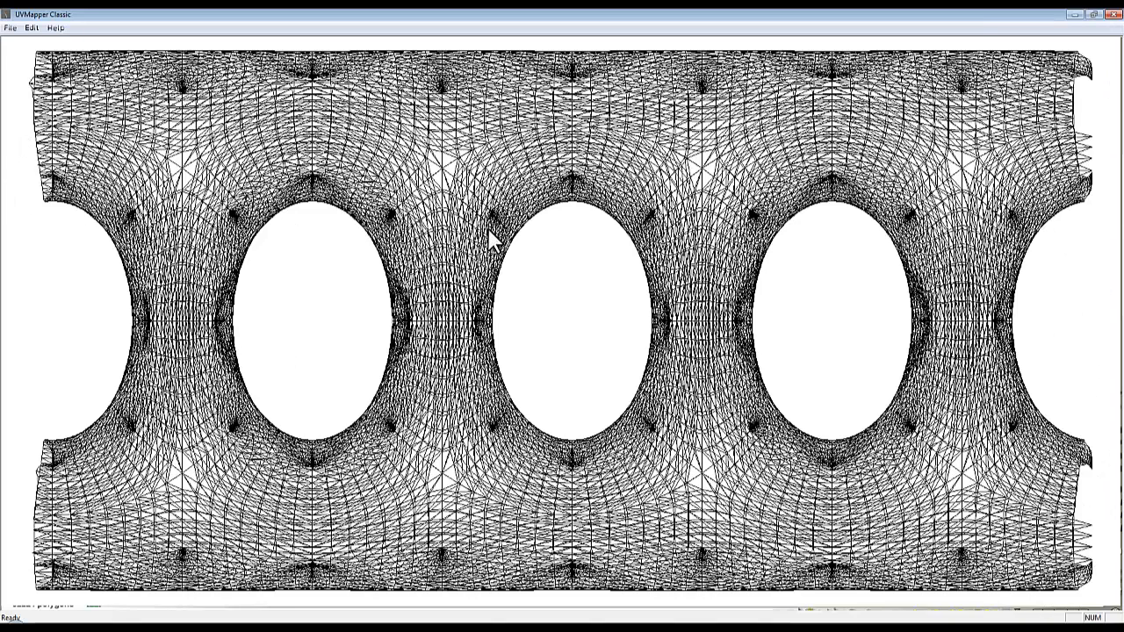
mouse_move(881, 348)
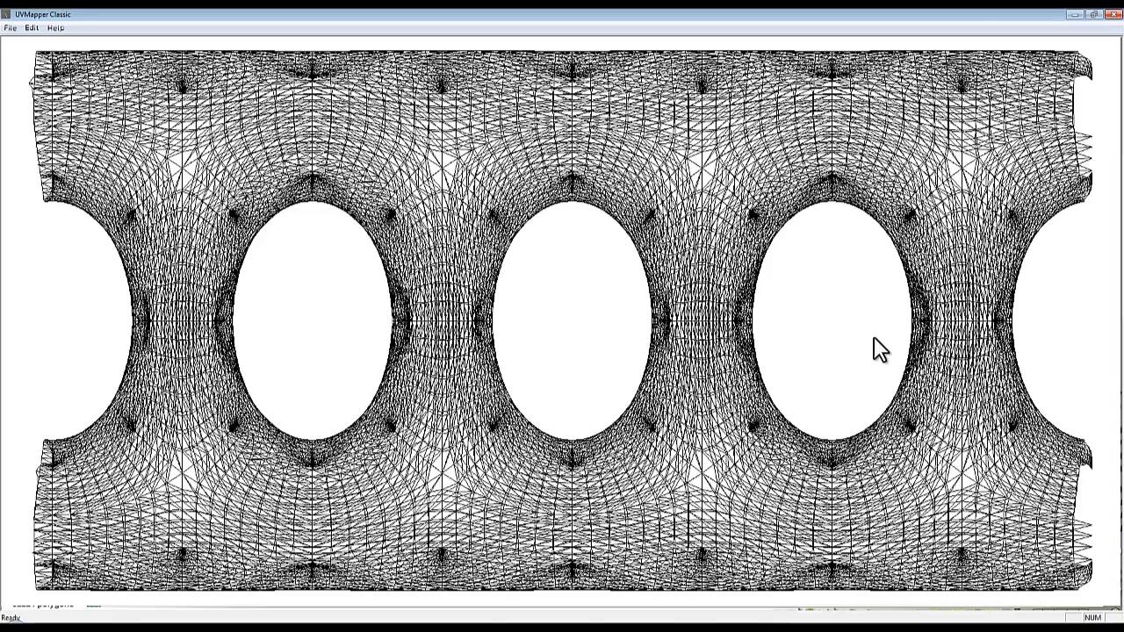
click(11, 28)
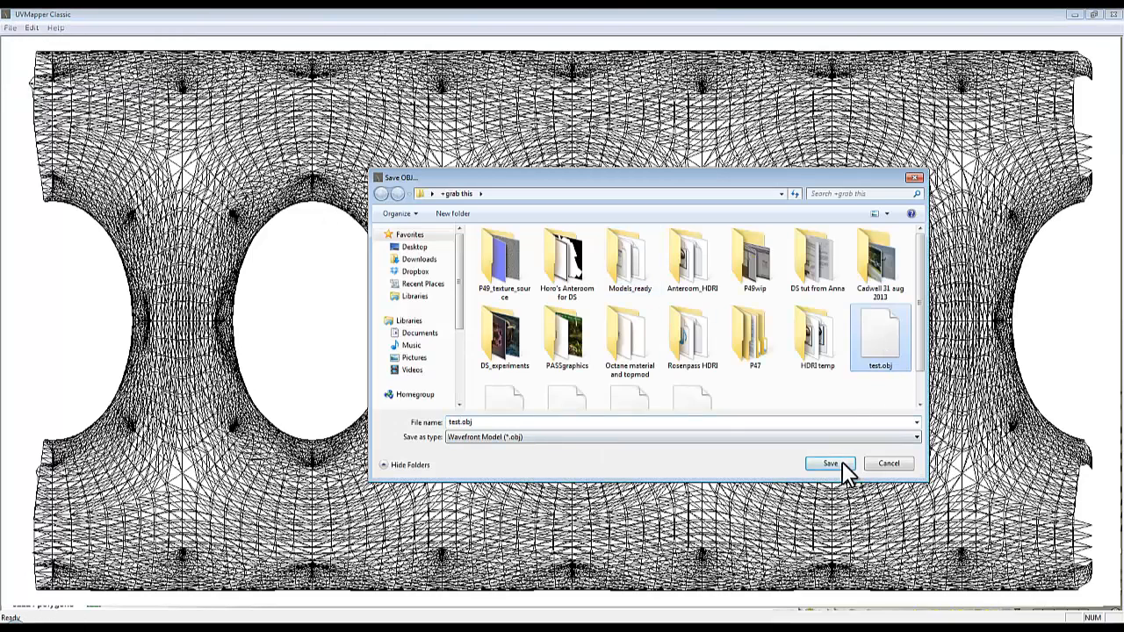
Save the remapped model over test.obj as a Wavefront OBJ.
click(829, 464)
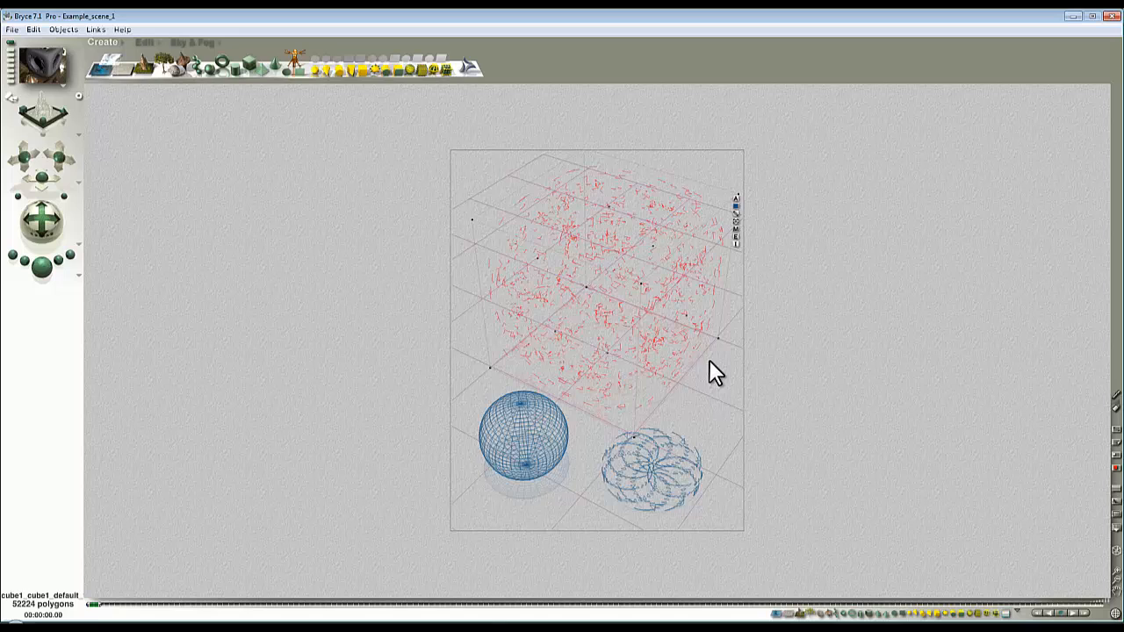
mouse_move(846, 318)
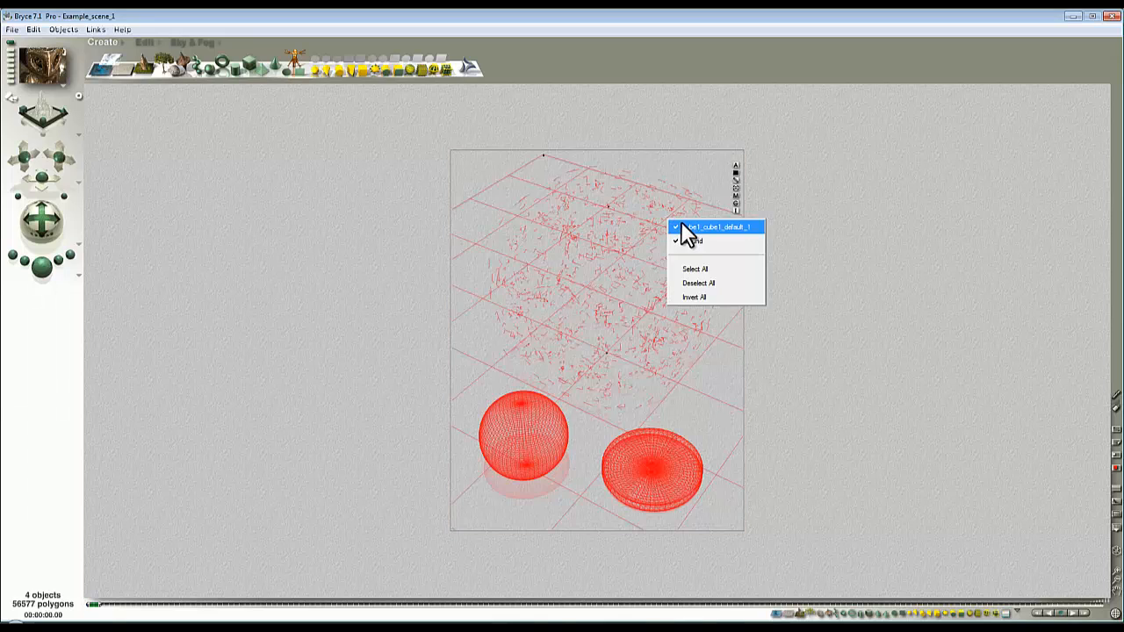
Select only the imported 52224-polygon cube among the cube, sphere and disc.
click(699, 283)
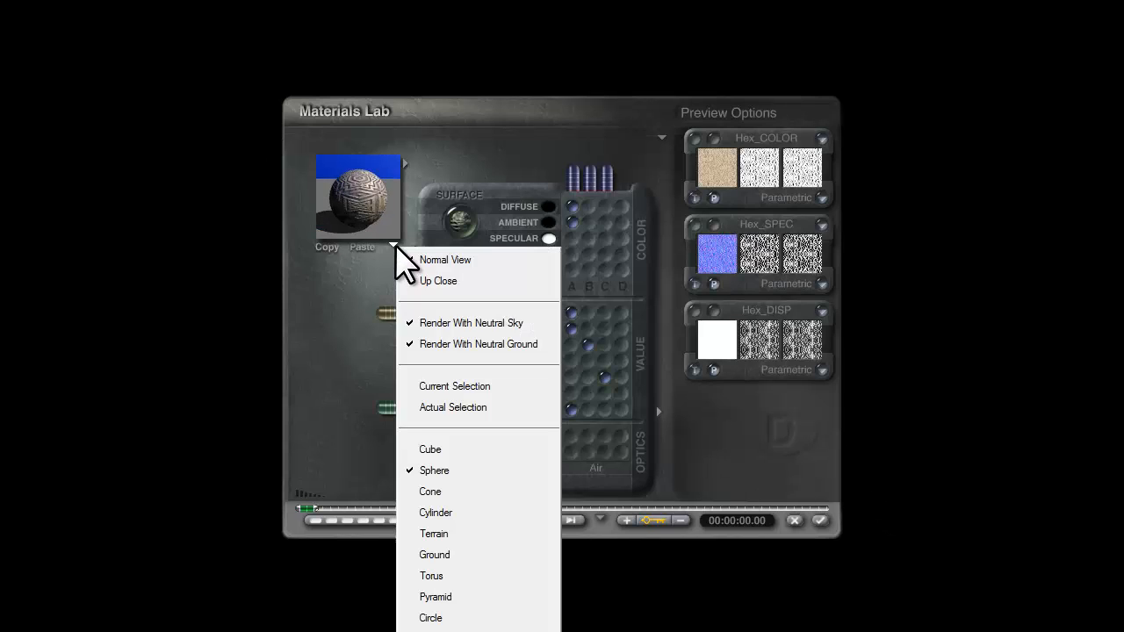
Set the Materials Lab preview to Current Selection so the hex tile shows on the cube.
click(446, 259)
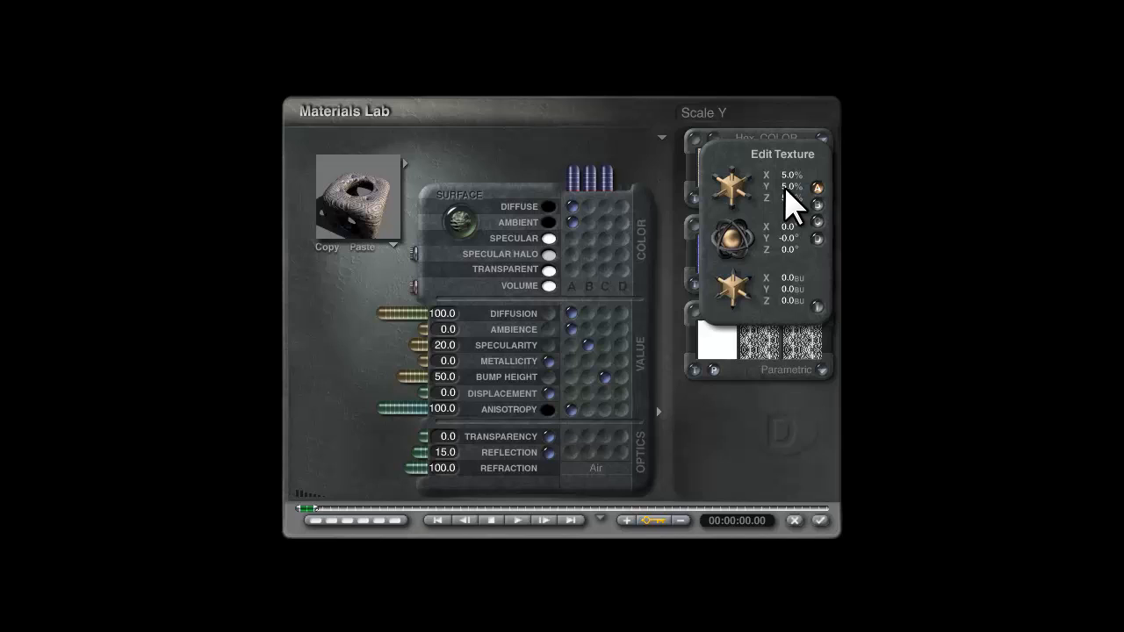
Lower the hex tile texture scale for a denser pattern and apply the material to the cube.
click(819, 191)
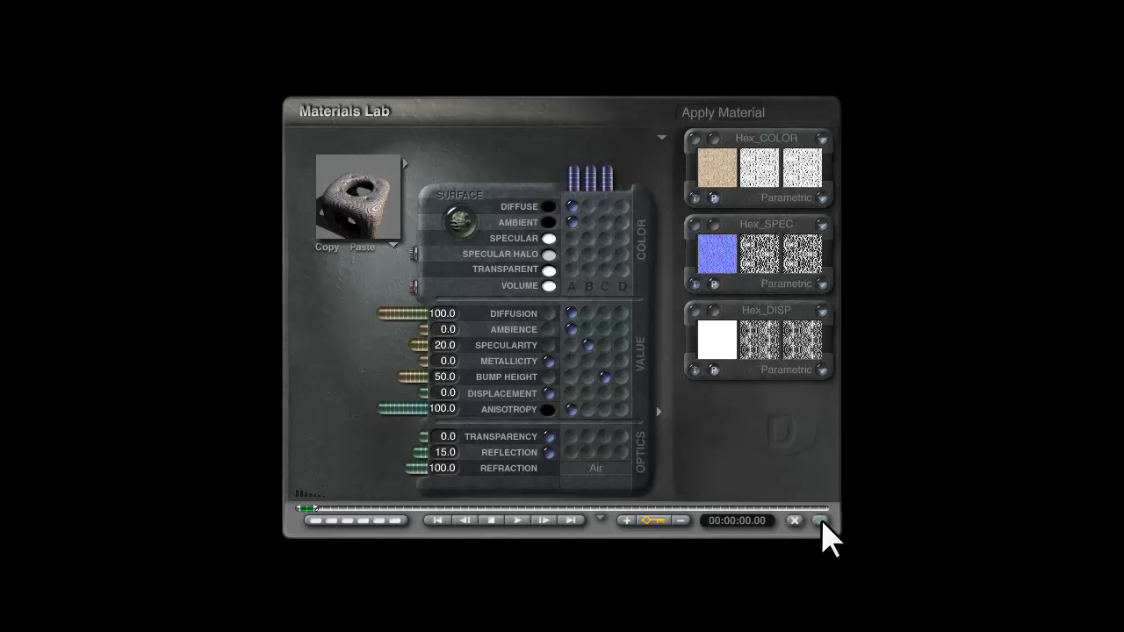
click(794, 520)
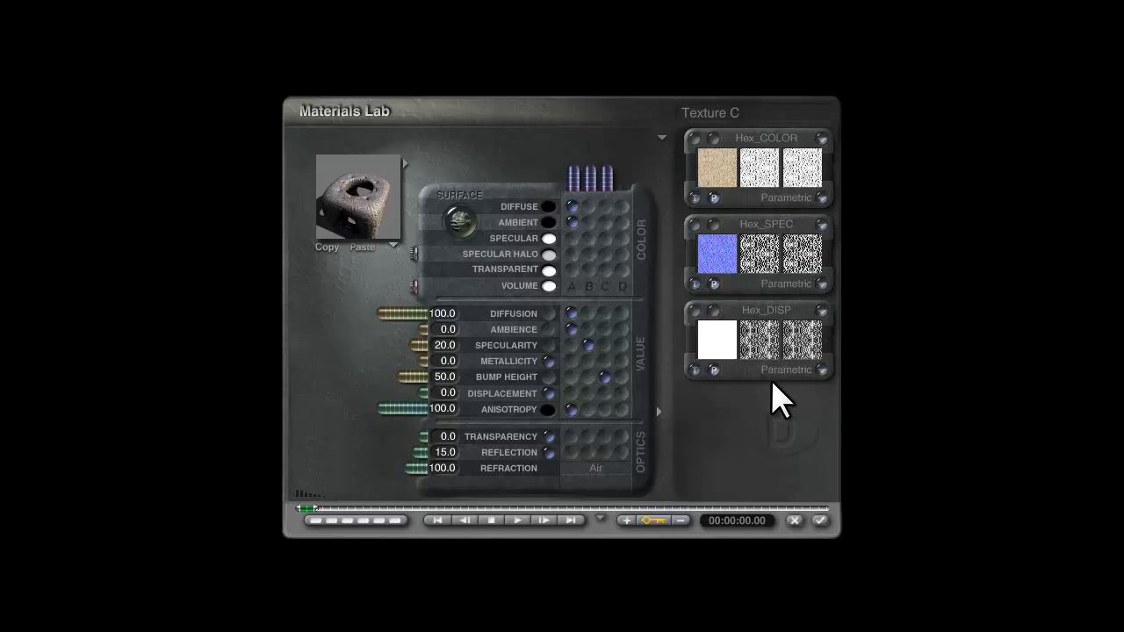
click(818, 519)
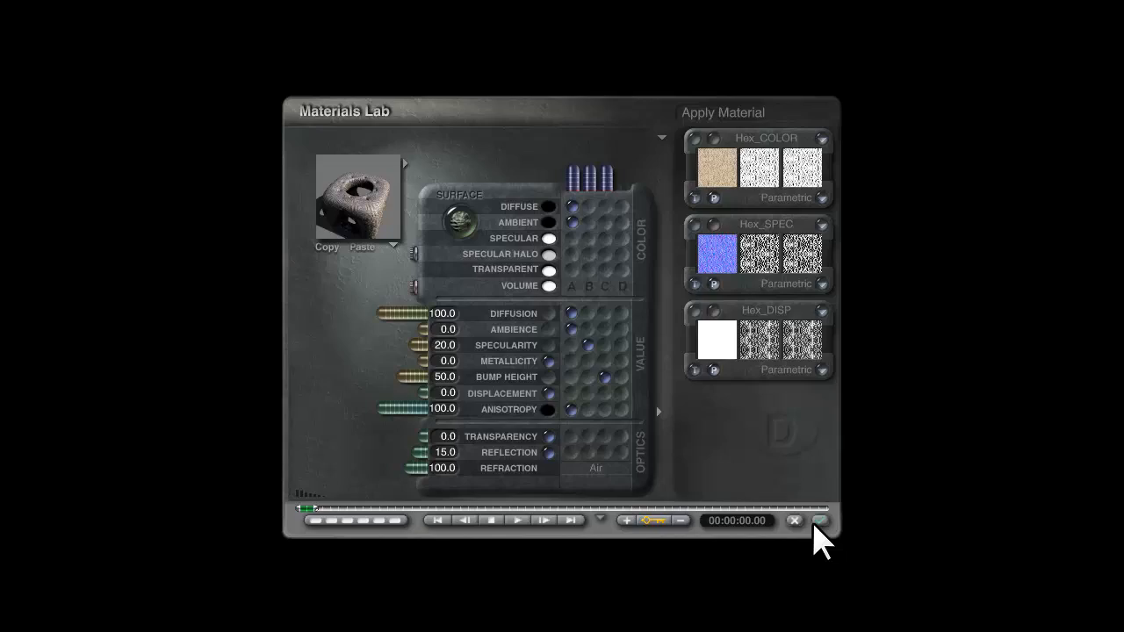
click(794, 520)
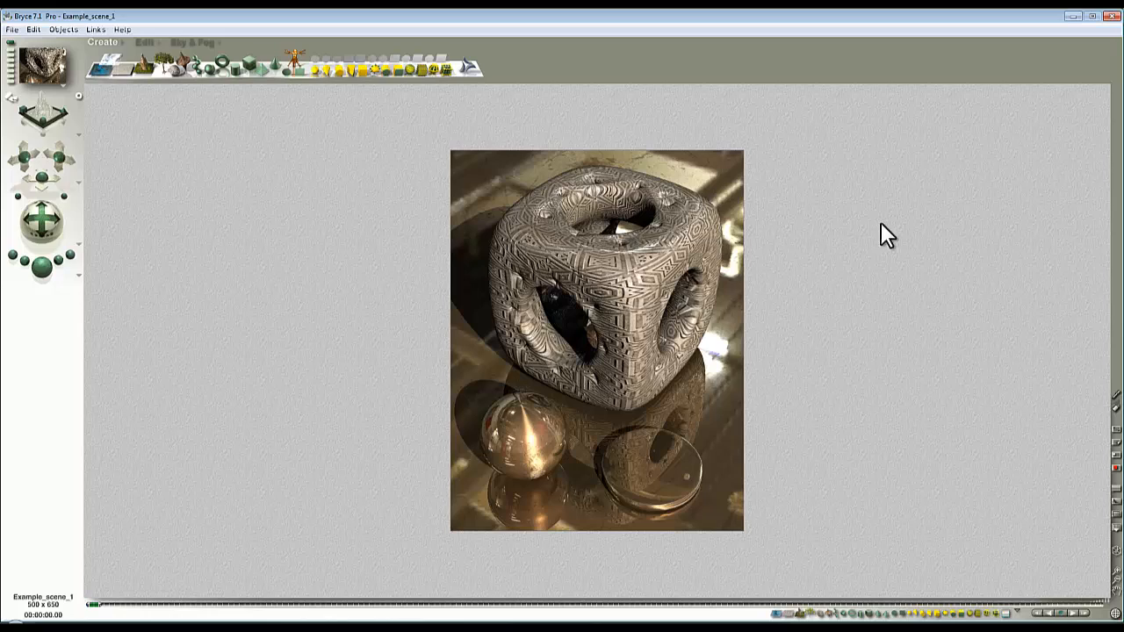
mouse_move(906, 230)
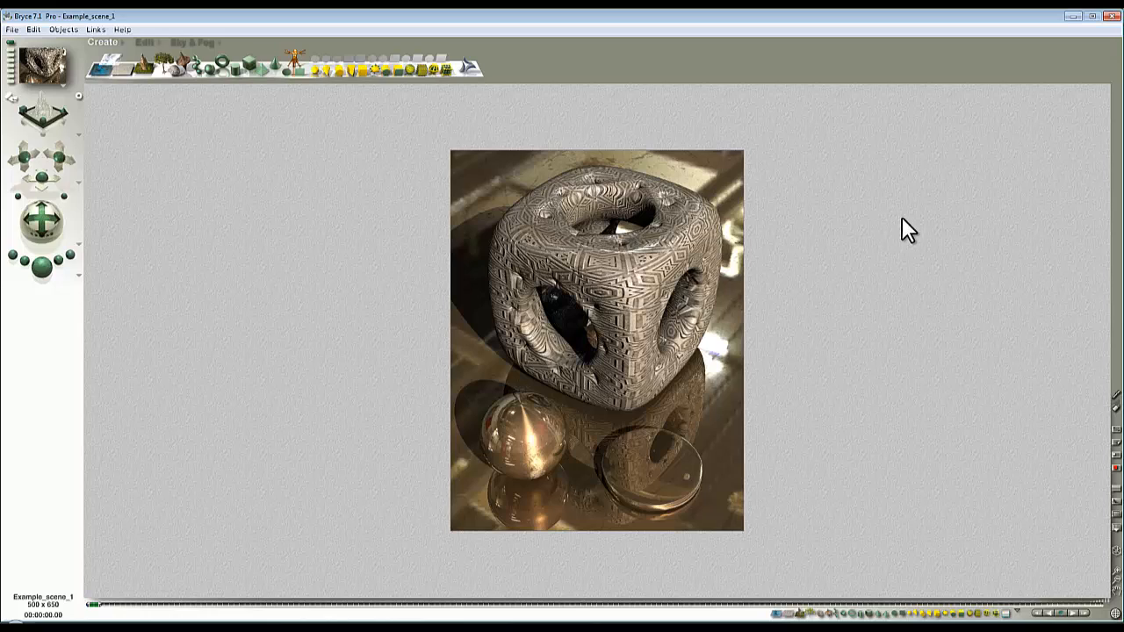
mouse_move(927, 225)
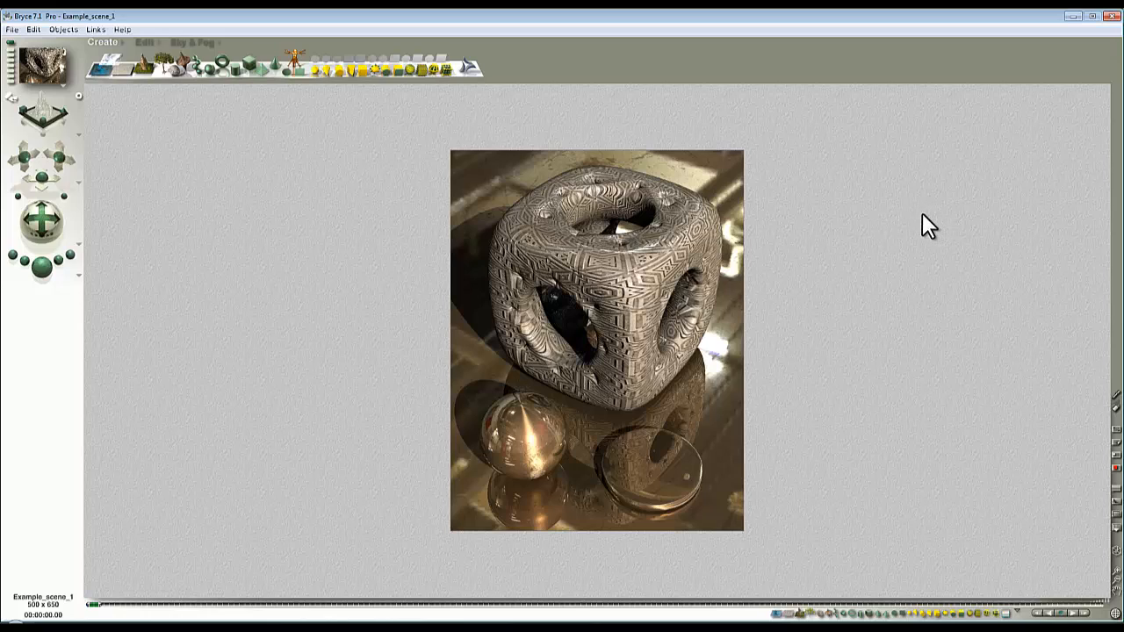
mouse_move(917, 239)
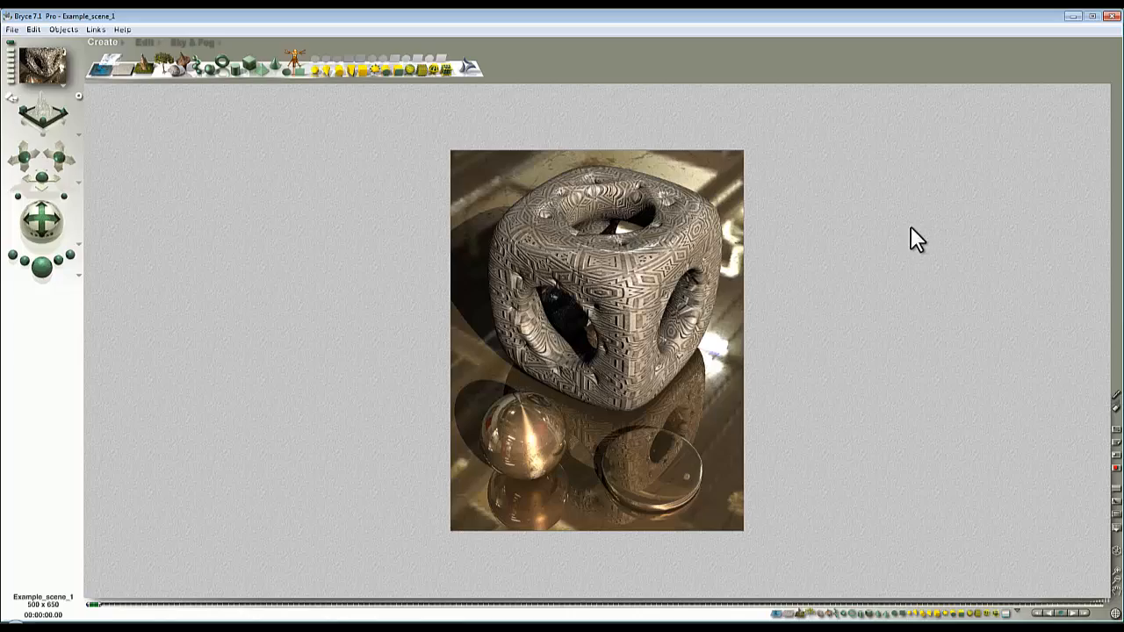